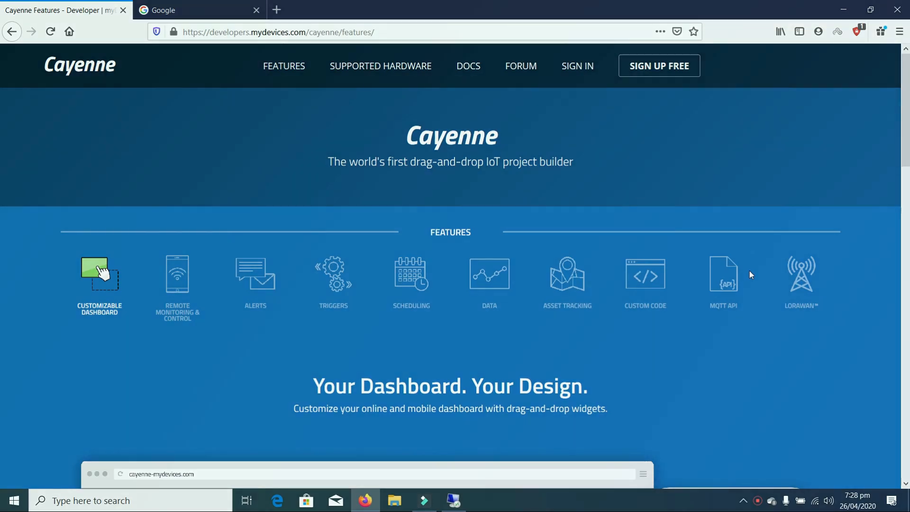
pyautogui.moveTo(570, 92)
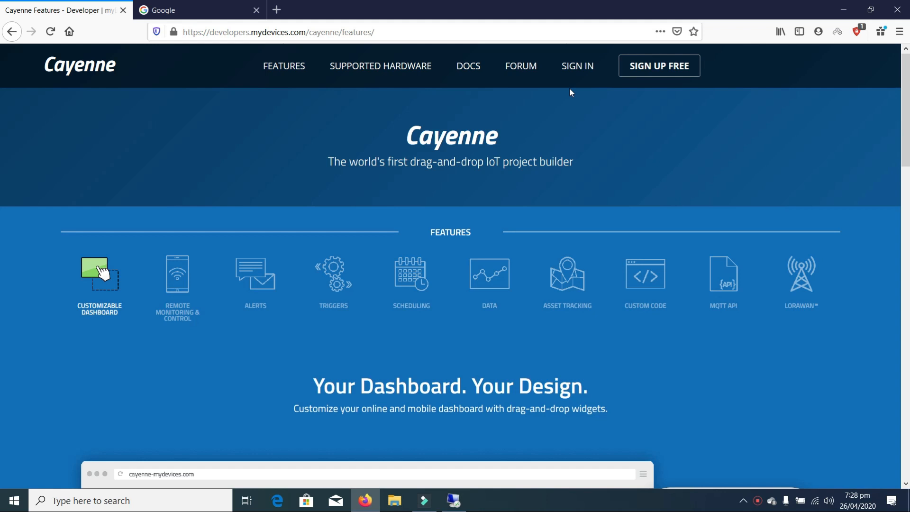
pyautogui.moveTo(632, 105)
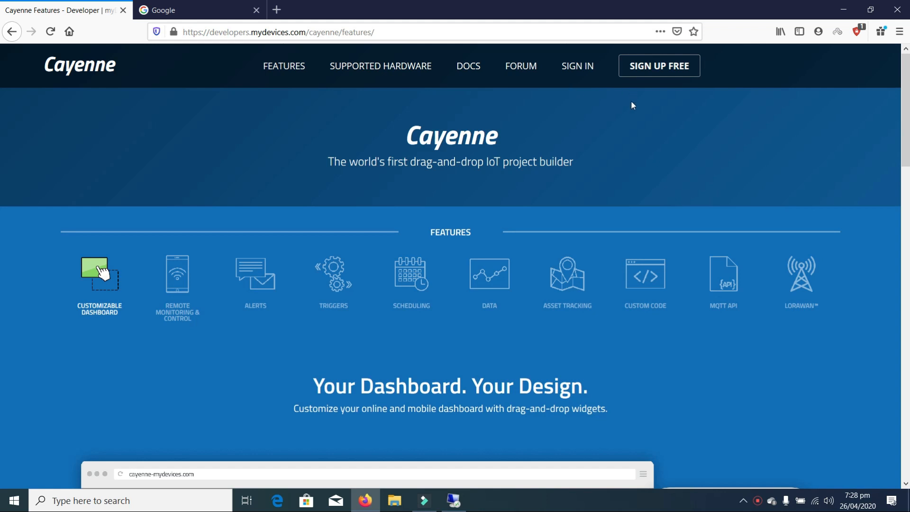
# Bring up the Cayenne login form and enter the account email and password
pyautogui.click(659, 65)
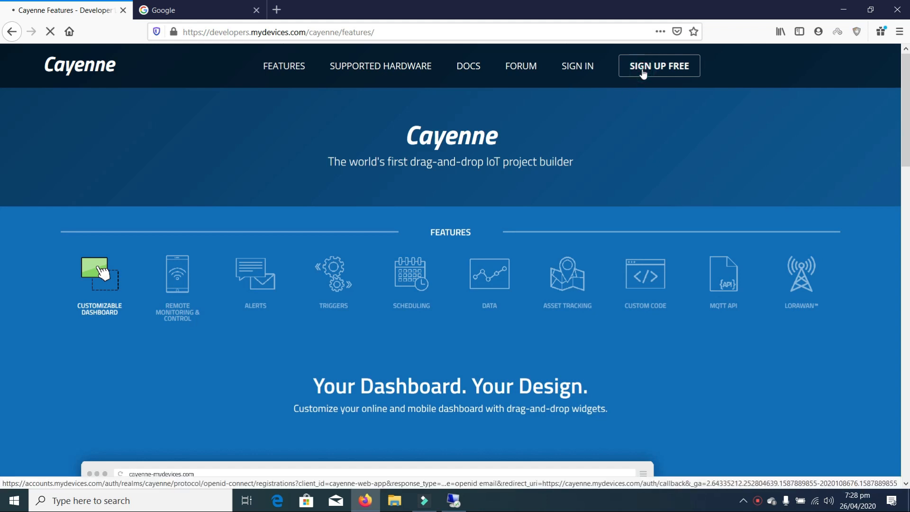
pyautogui.click(659, 66)
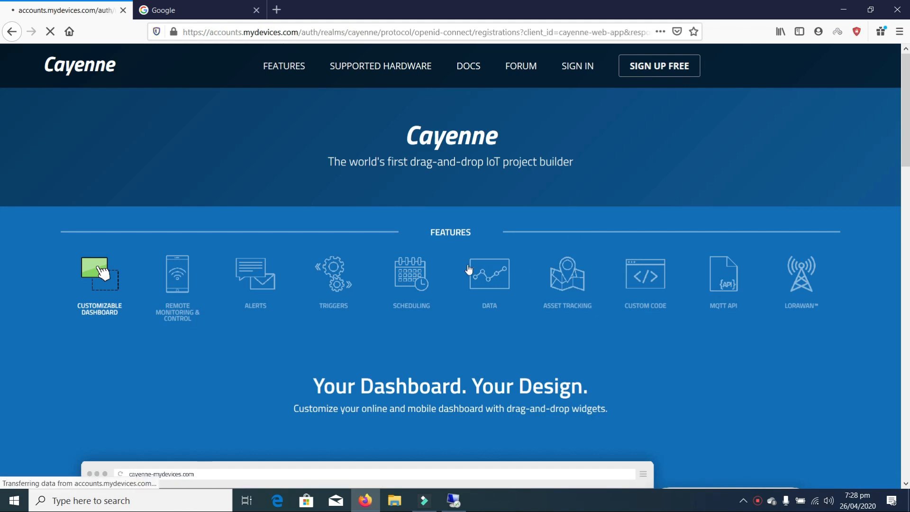
pyautogui.click(658, 65)
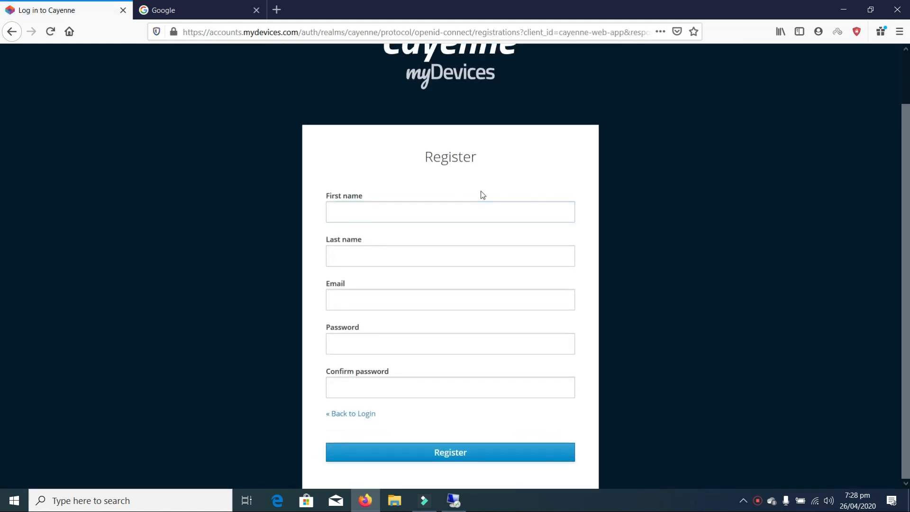
pyautogui.moveTo(107, 125)
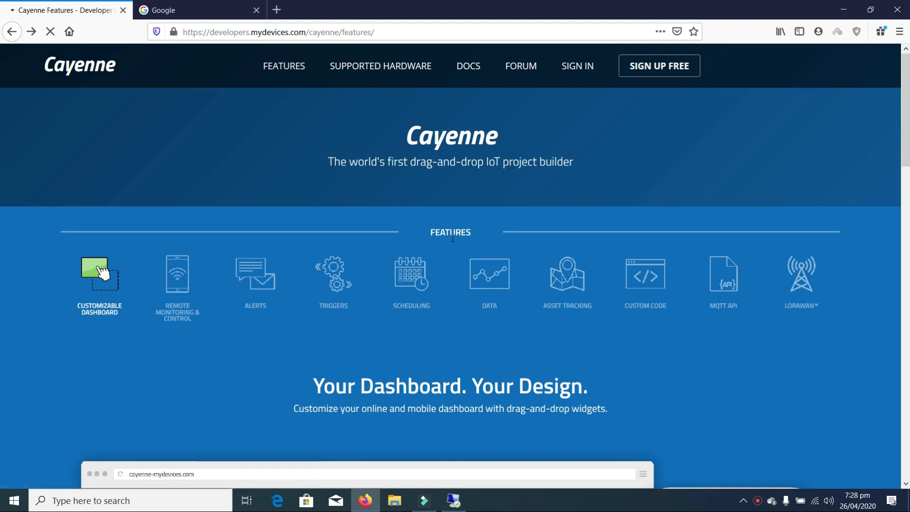
pyautogui.click(577, 65)
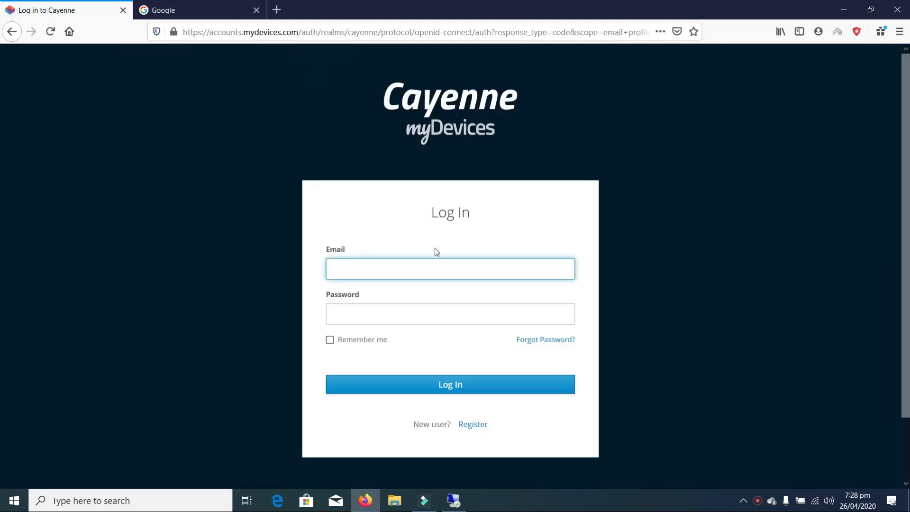
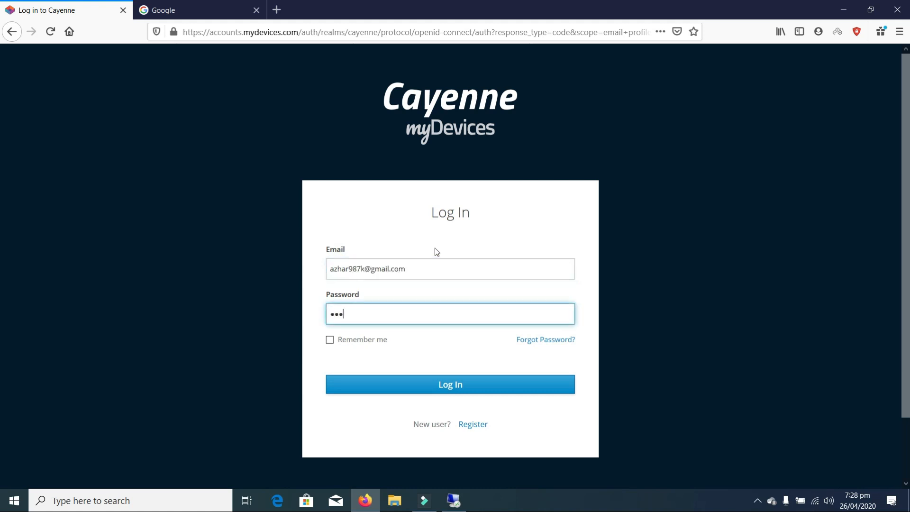
# Log in to Cayenne and decline Firefox's offer to save the login
pyautogui.click(449, 384)
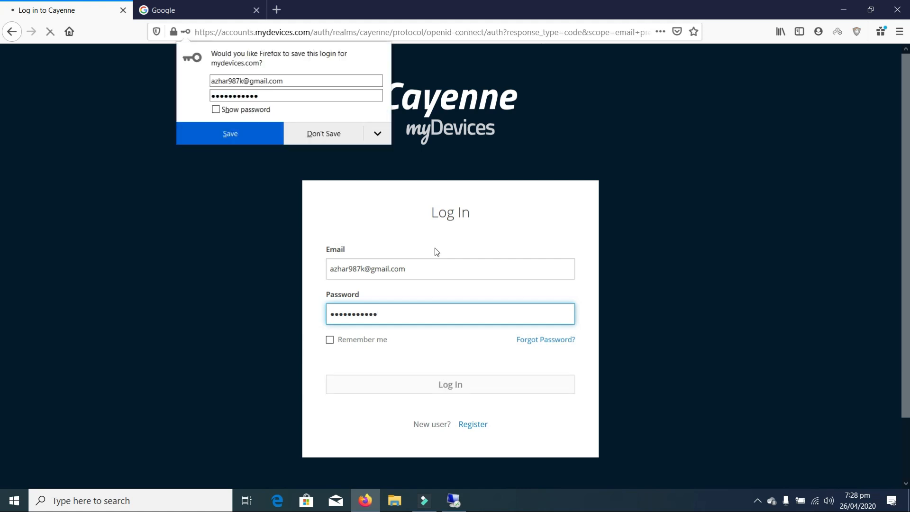
pyautogui.click(449, 384)
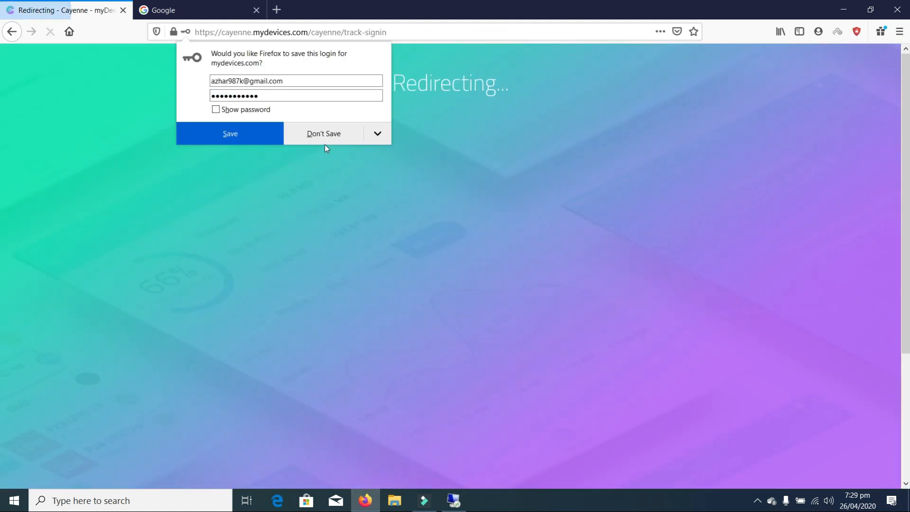
pyautogui.moveTo(334, 146)
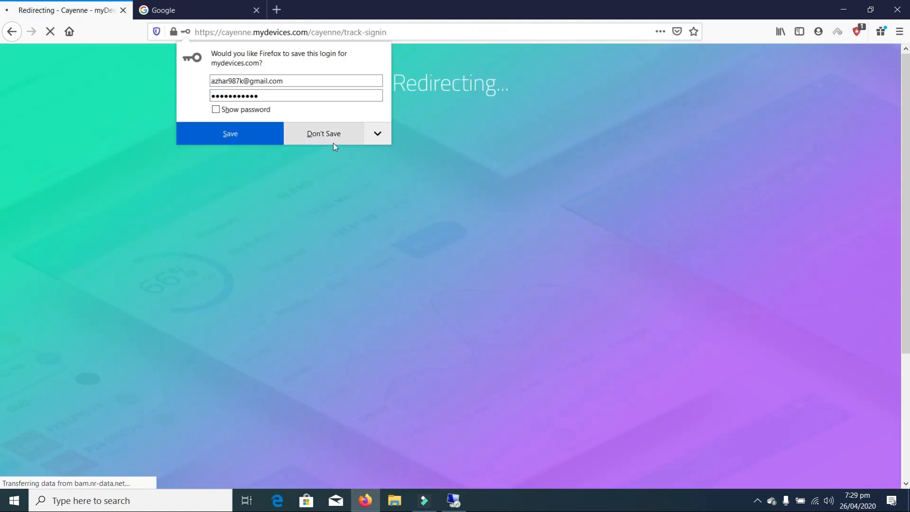
pyautogui.click(323, 133)
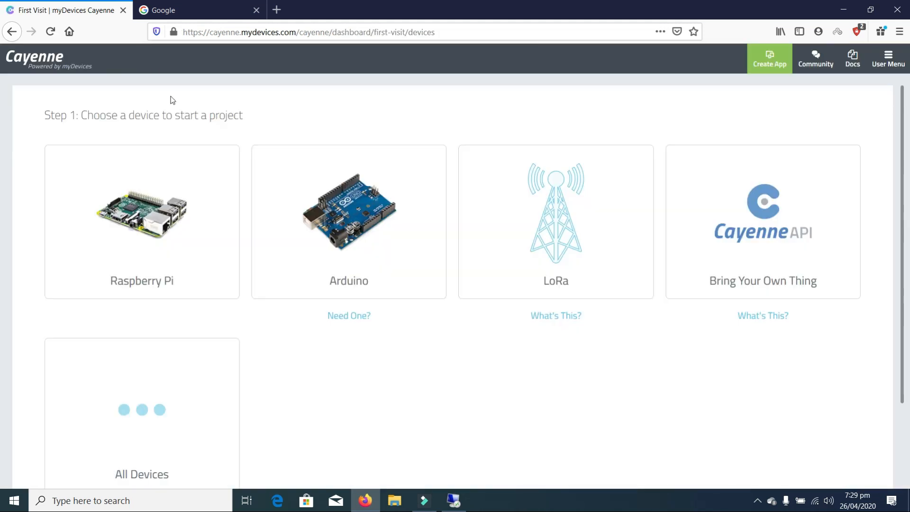
pyautogui.moveTo(164, 107)
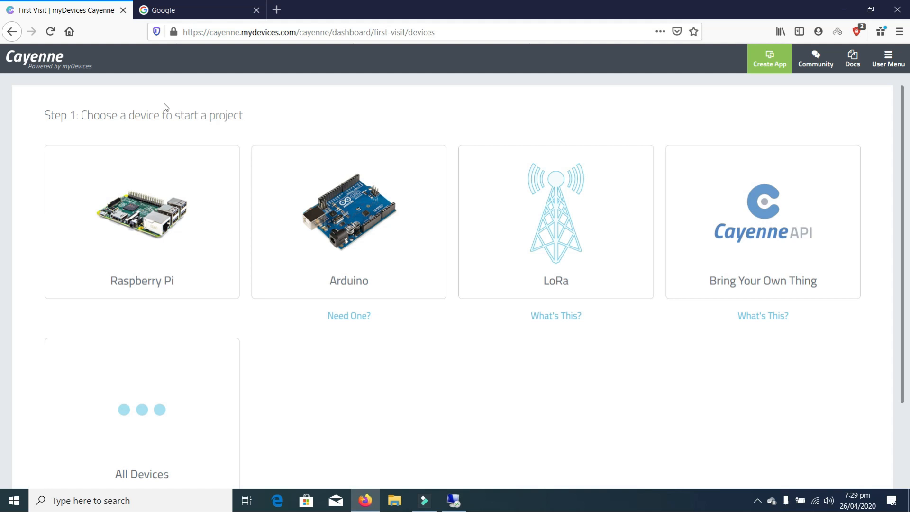
pyautogui.moveTo(180, 331)
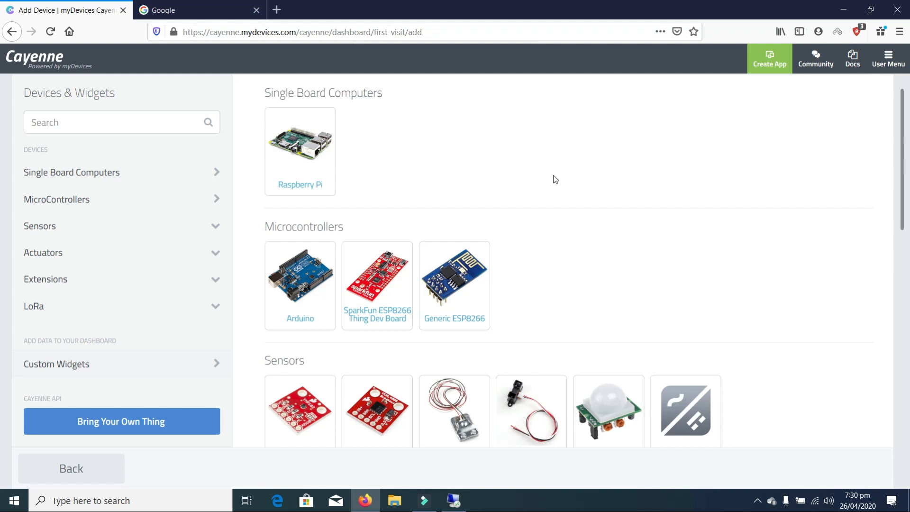
# Scroll through the Devices & Widgets catalogue categories and back to the top
pyautogui.scroll(-3)
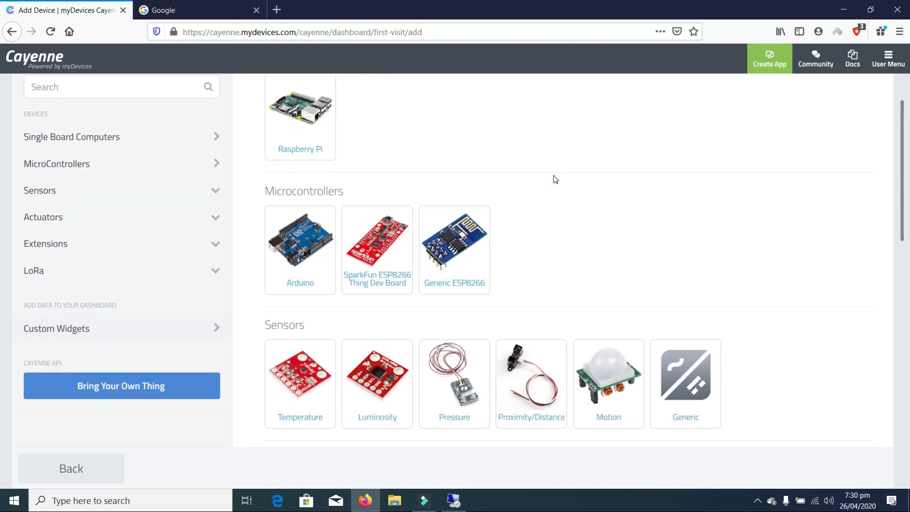
pyautogui.scroll(-3)
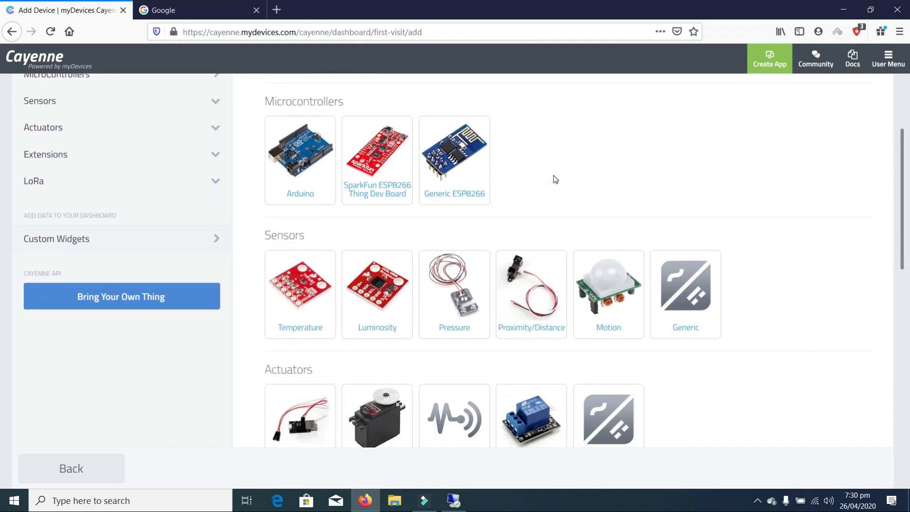
pyautogui.scroll(-3)
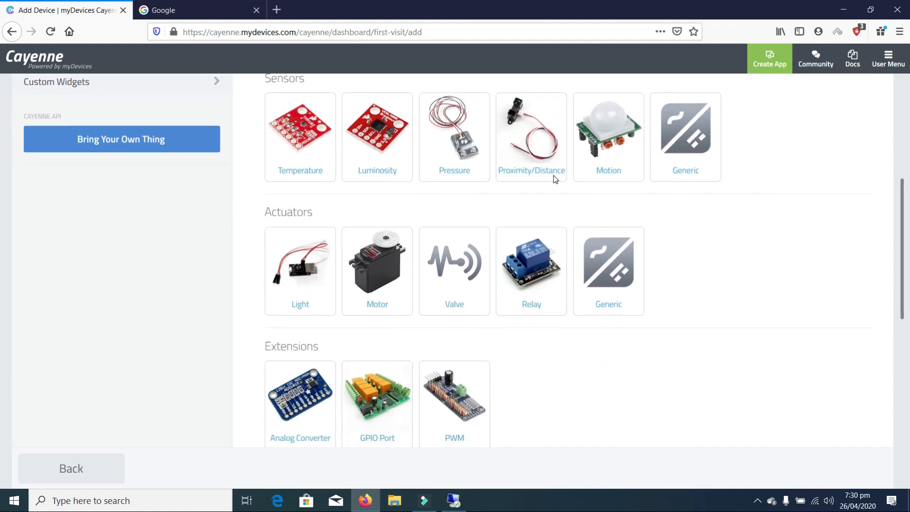
pyautogui.scroll(-3)
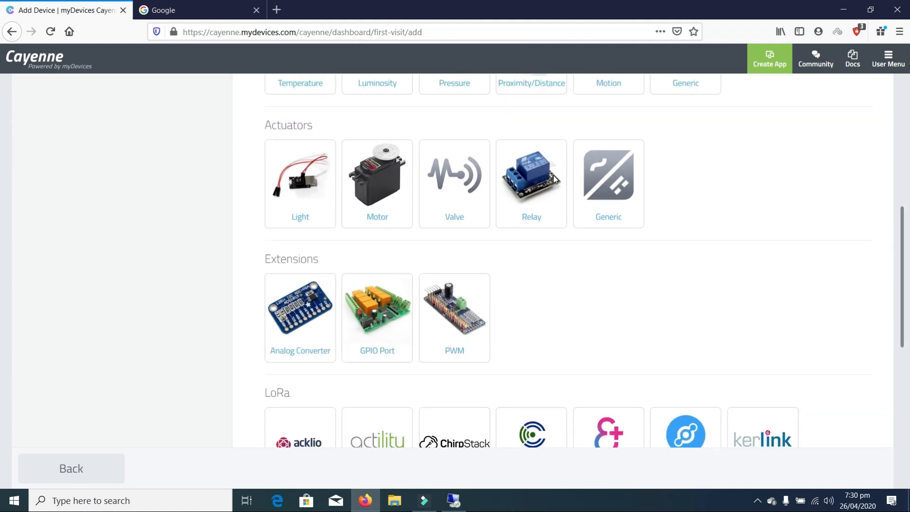
pyautogui.scroll(3)
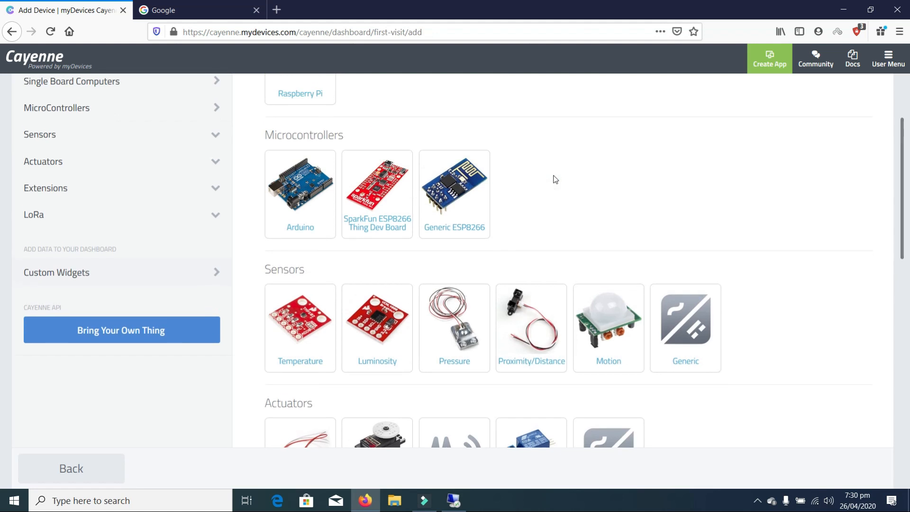
pyautogui.scroll(3)
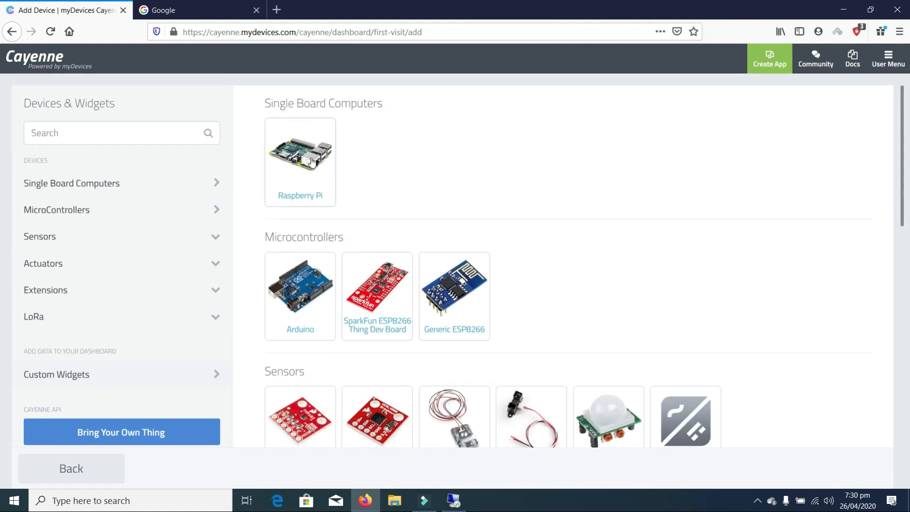
# Choose Raspberry Pi as the device, reaching Step 2: Set up your Raspberry Pi
pyautogui.click(300, 150)
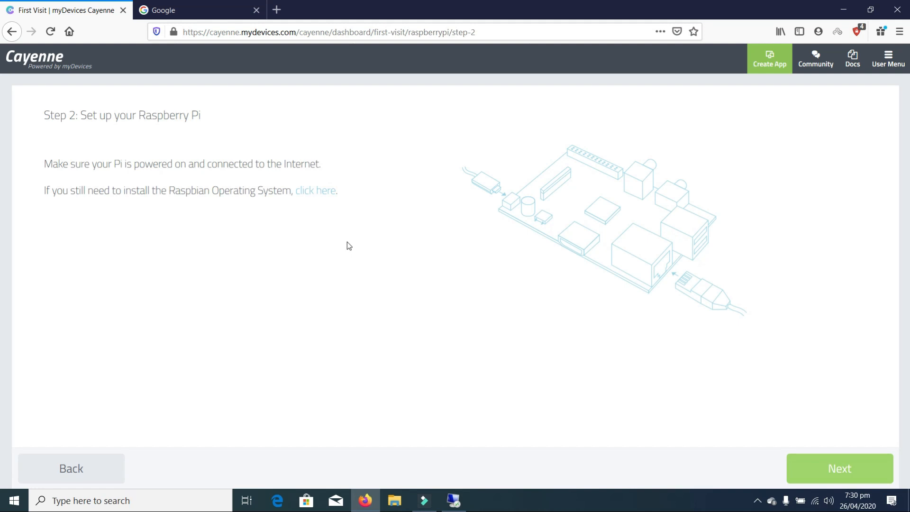
pyautogui.moveTo(281, 216)
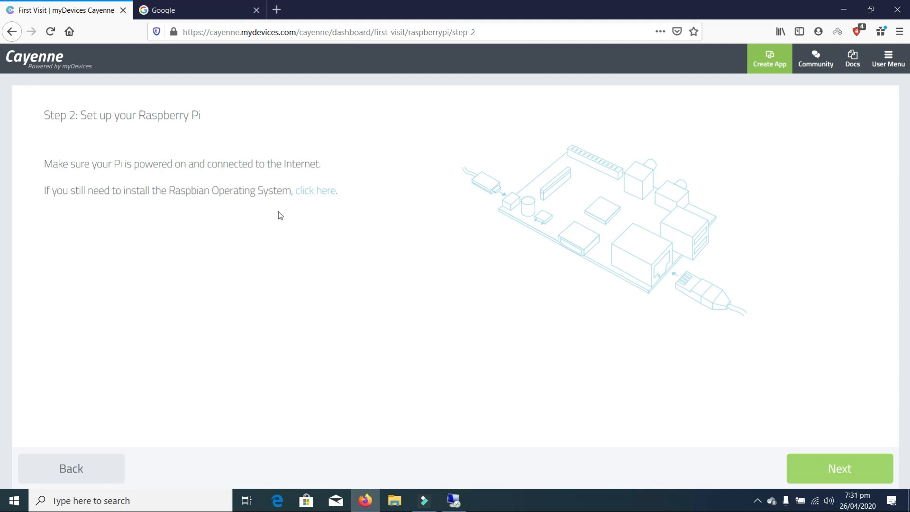
pyautogui.moveTo(661, 272)
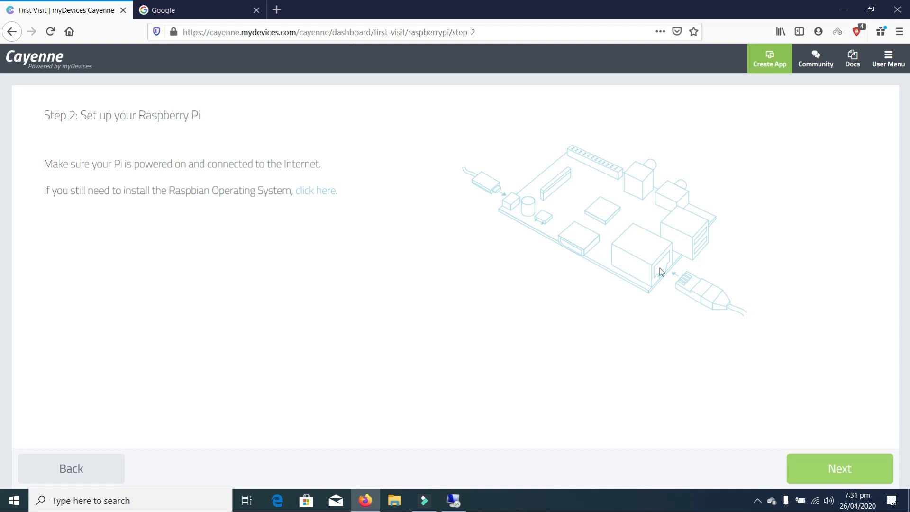
pyautogui.moveTo(668, 277)
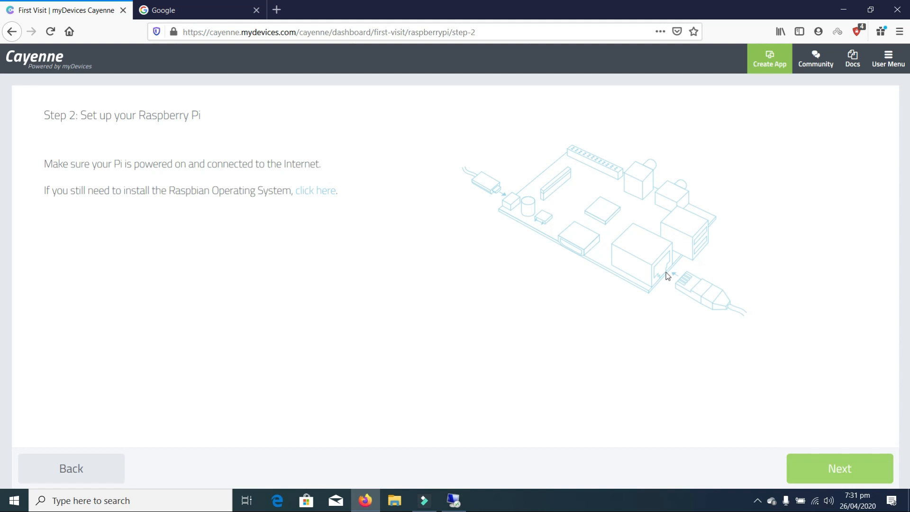
pyautogui.moveTo(528, 264)
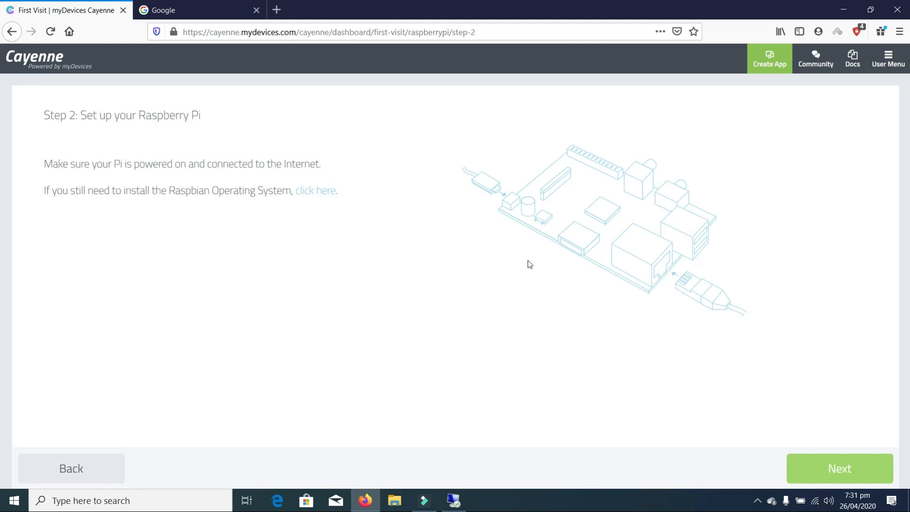
pyautogui.moveTo(258, 245)
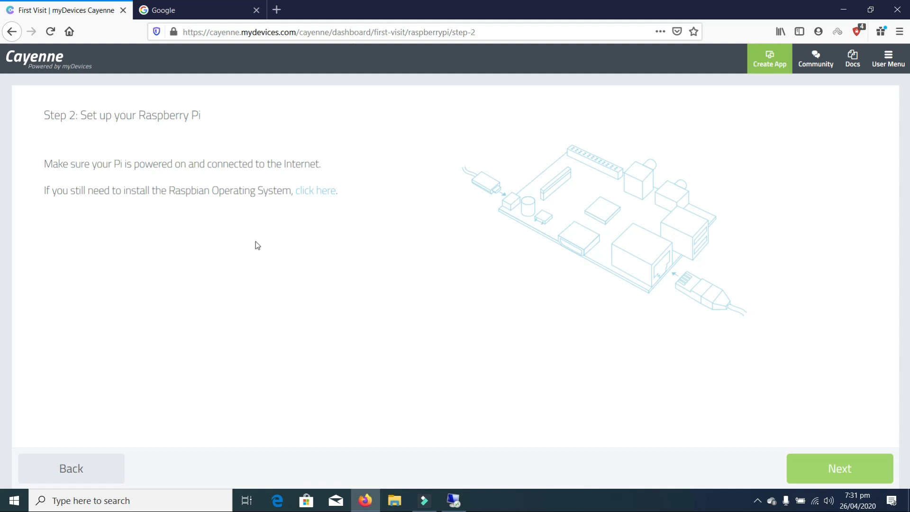
pyautogui.moveTo(322, 253)
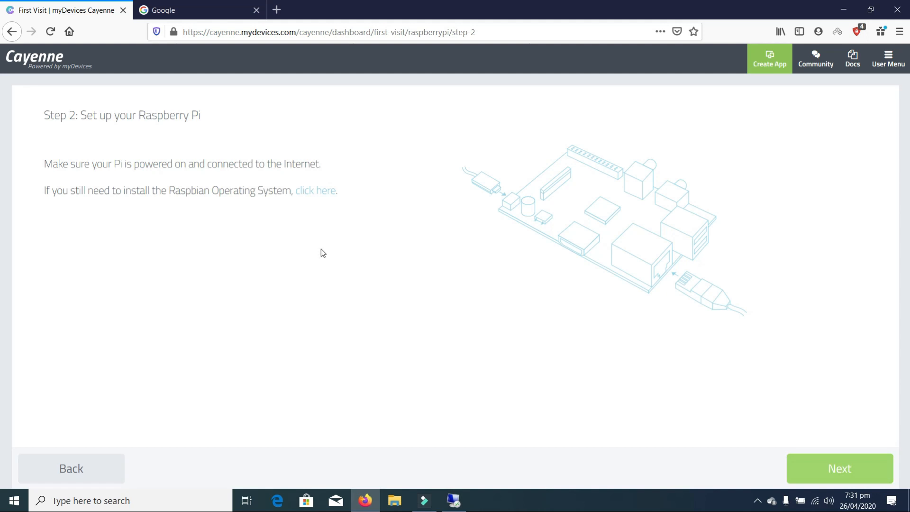
pyautogui.moveTo(643, 196)
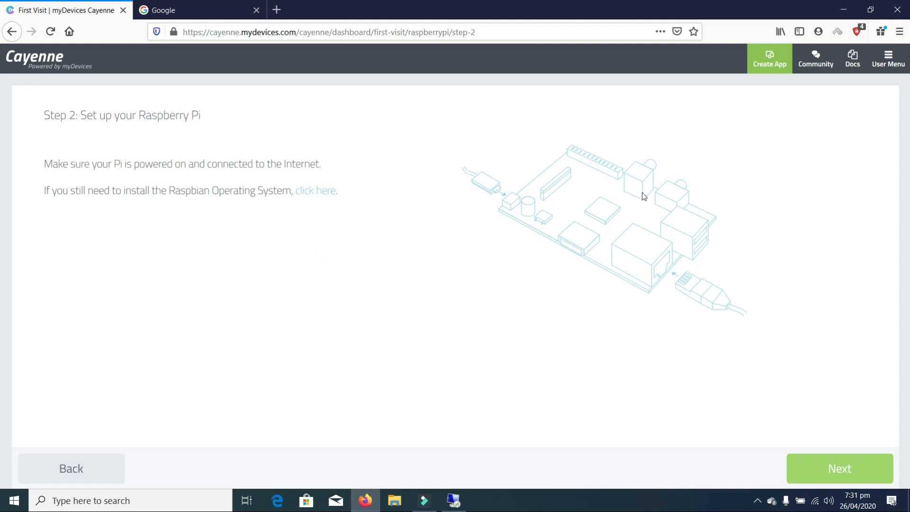
pyautogui.moveTo(742, 98)
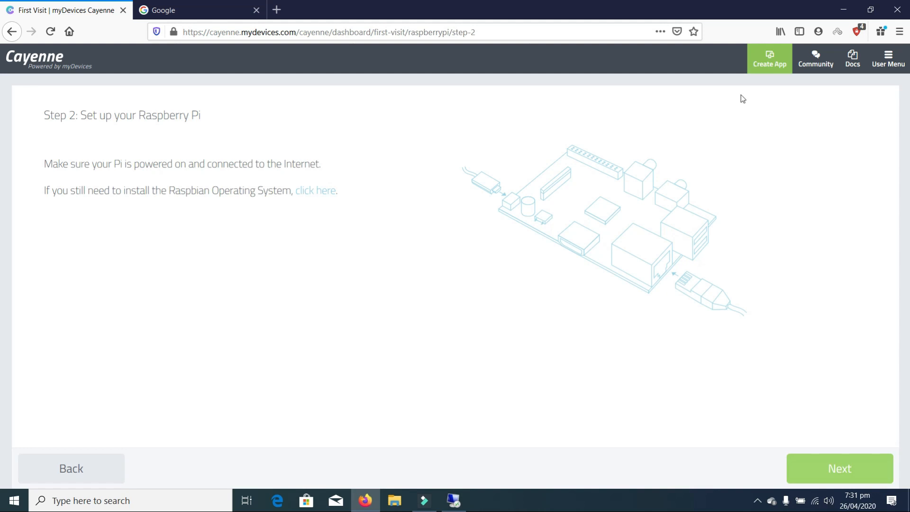
pyautogui.moveTo(825, 415)
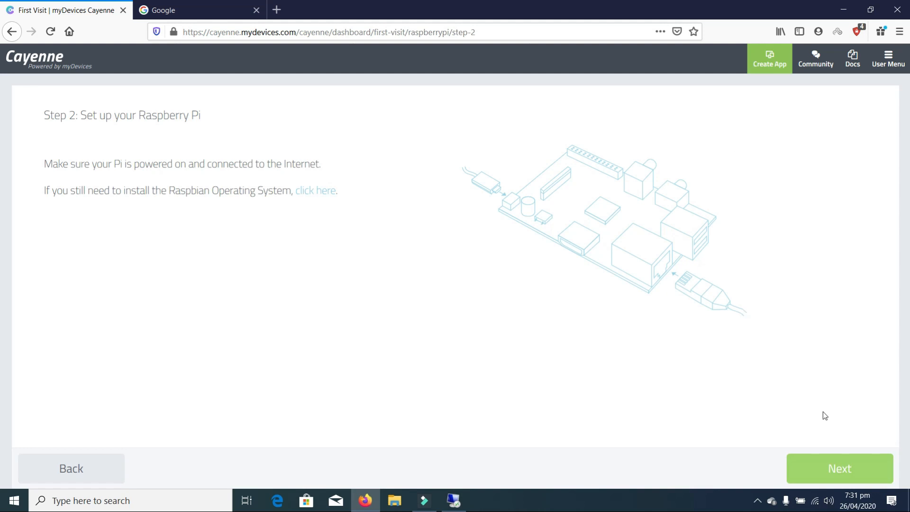
# Advance to Step 3, Connect your Raspberry Pi, showing Option 2: Terminal / SSH commands
pyautogui.click(838, 468)
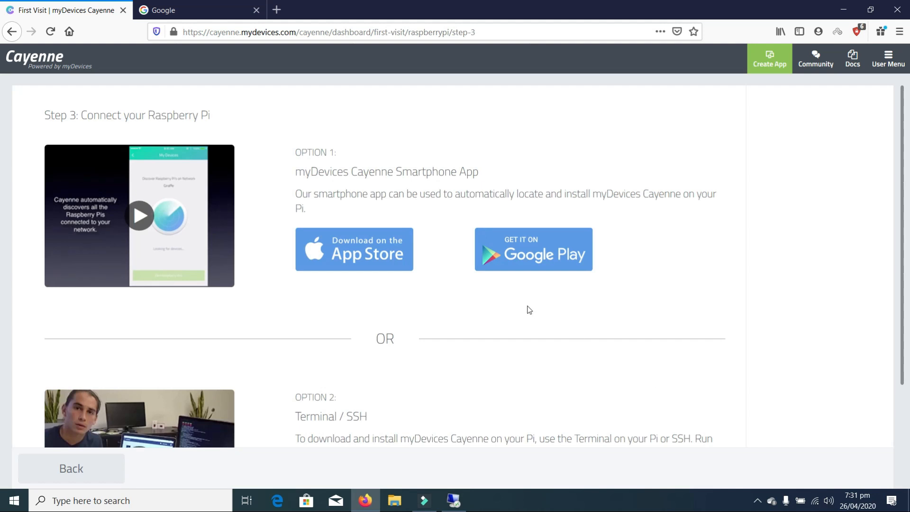
pyautogui.scroll(-3)
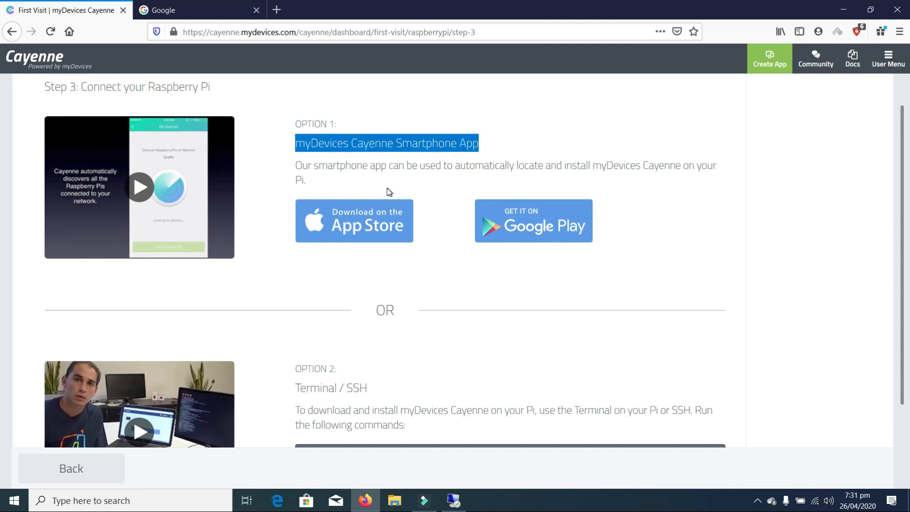
pyautogui.scroll(-3)
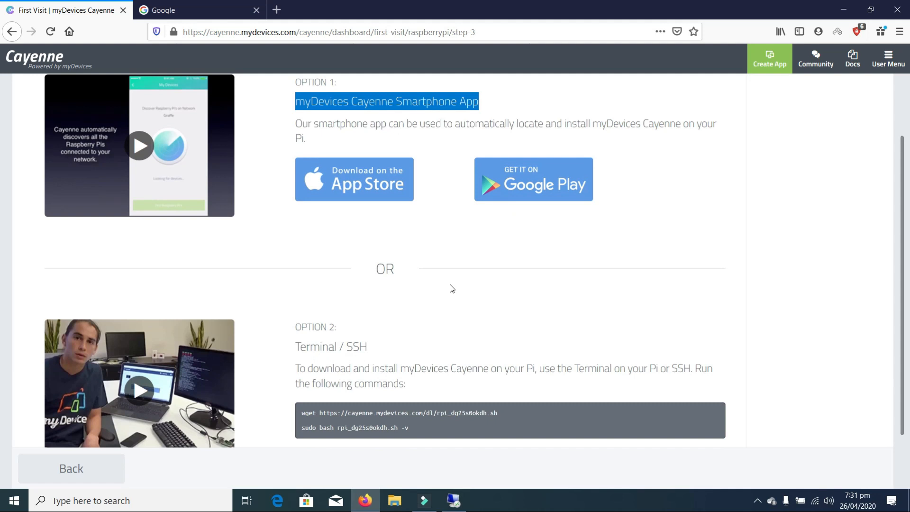
pyautogui.scroll(-3)
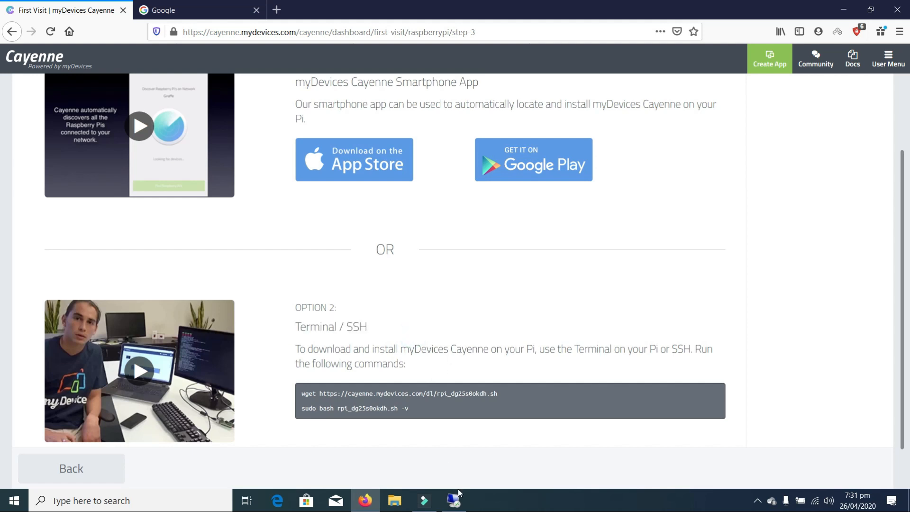
pyautogui.moveTo(471, 496)
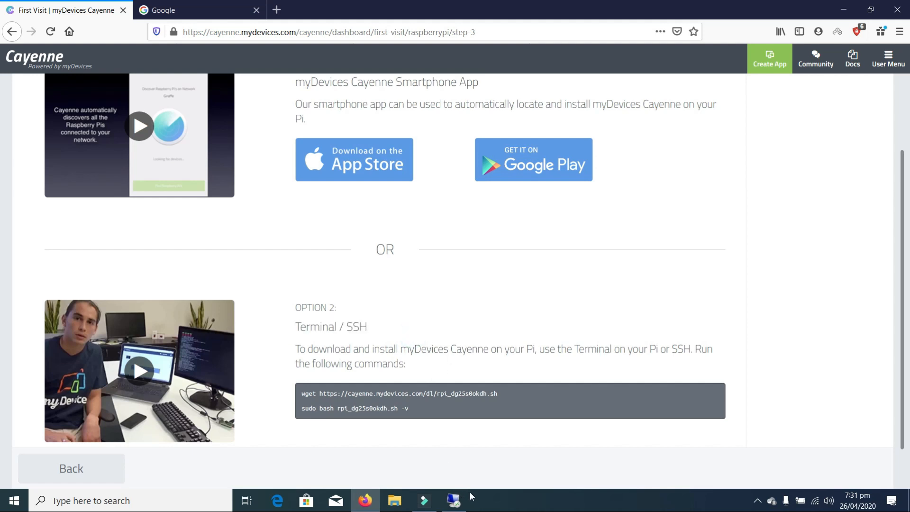
pyautogui.moveTo(453, 501)
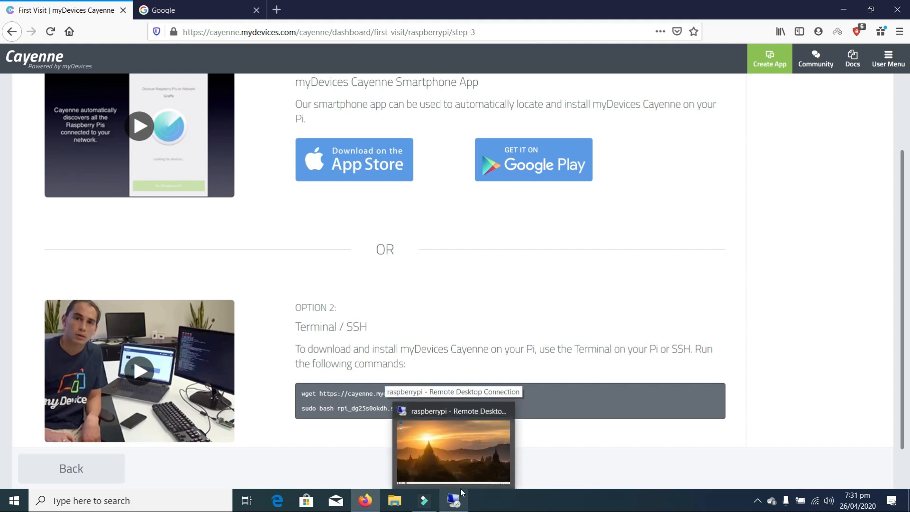
pyautogui.moveTo(454, 500)
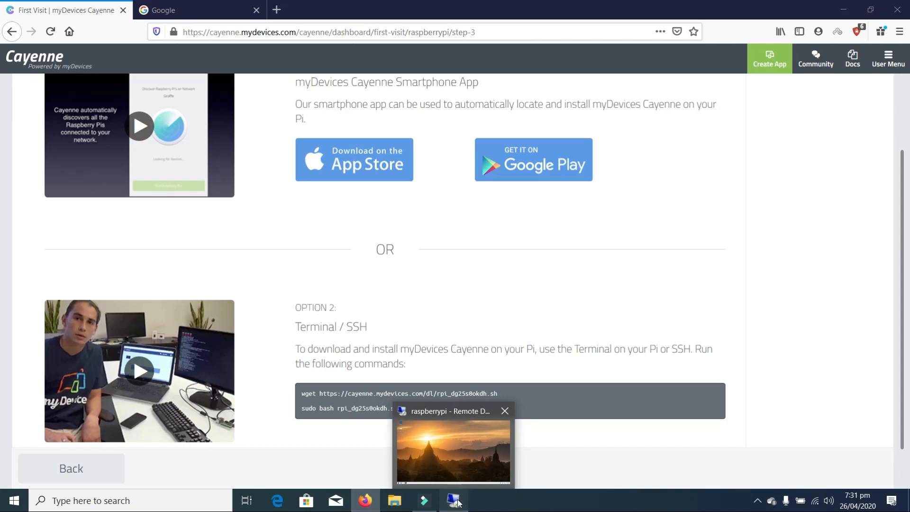
# Restore the raspberrypi Remote Desktop session to a smaller window beside the install commands
pyautogui.click(453, 449)
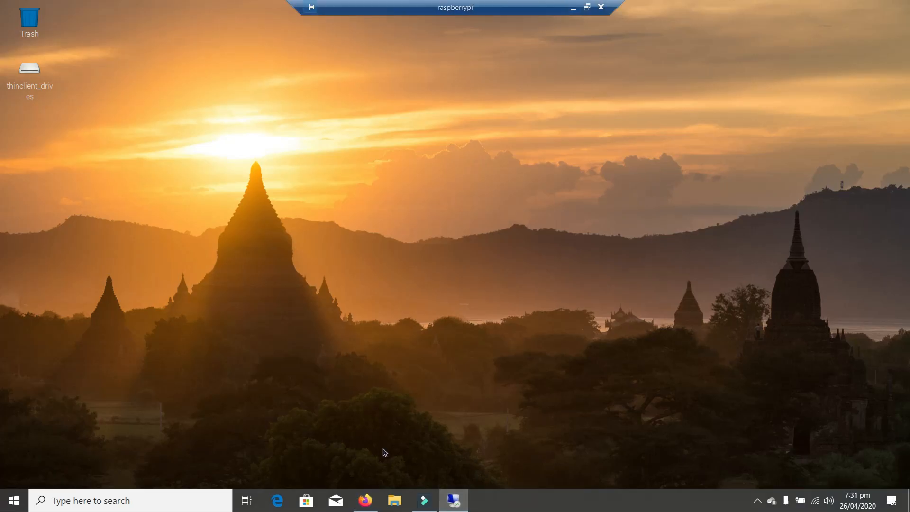
pyautogui.click(363, 499)
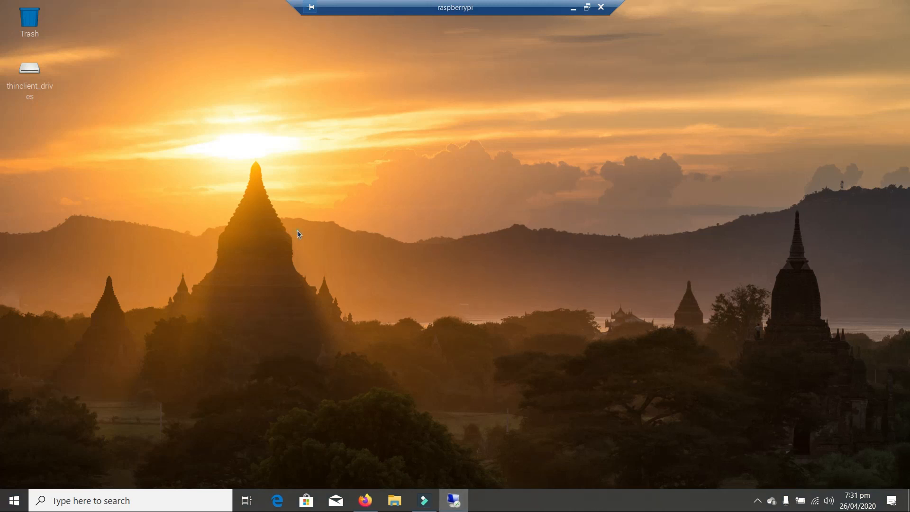
pyautogui.moveTo(421, 180)
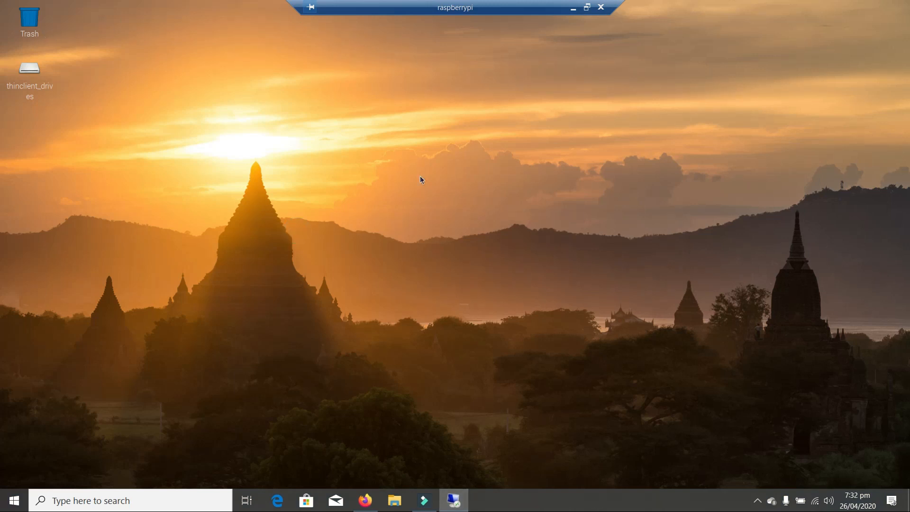
pyautogui.moveTo(538, 29)
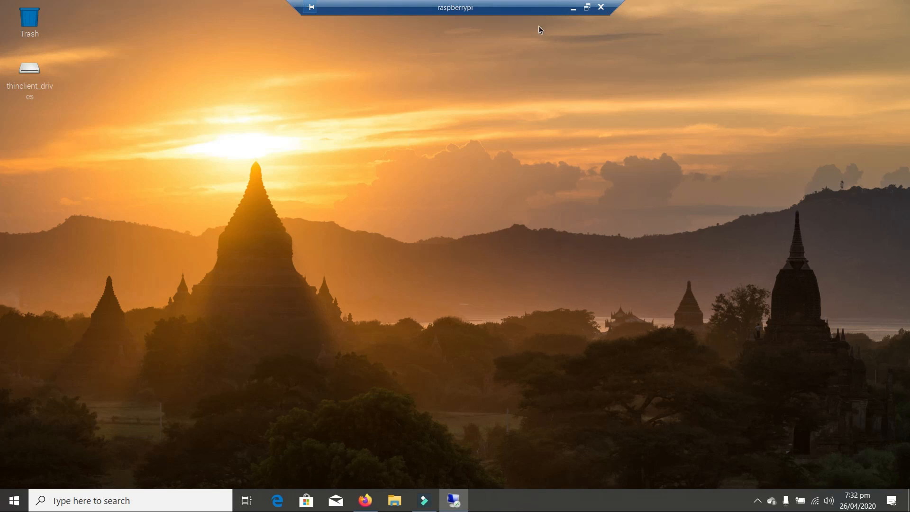
pyautogui.click(585, 7)
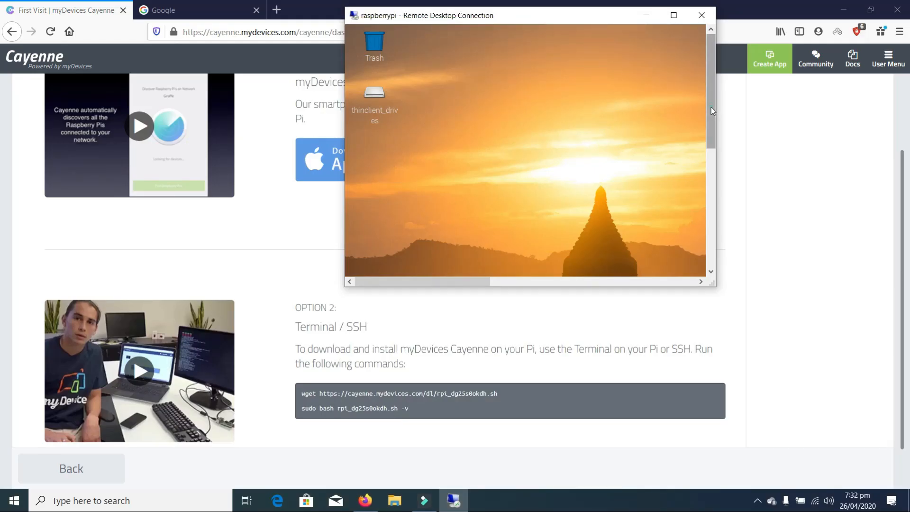
pyautogui.scroll(-3)
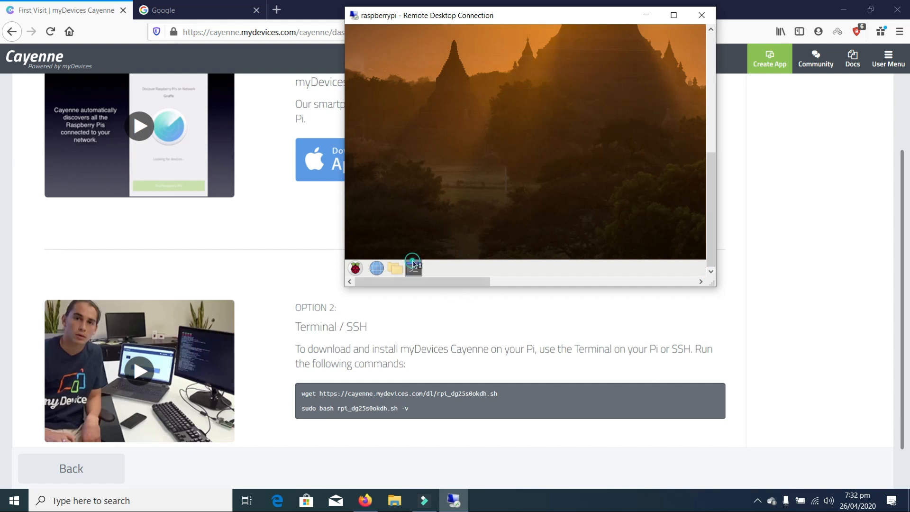
pyautogui.moveTo(435, 268)
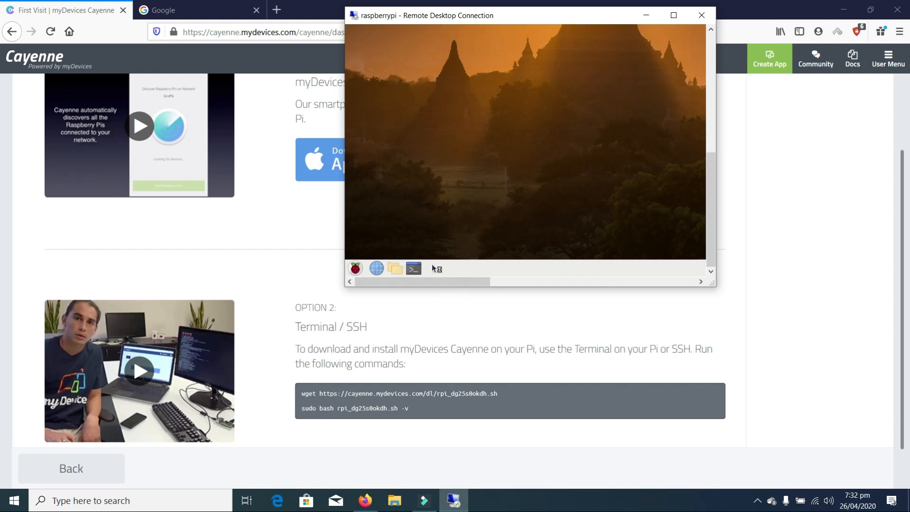
pyautogui.moveTo(432, 268)
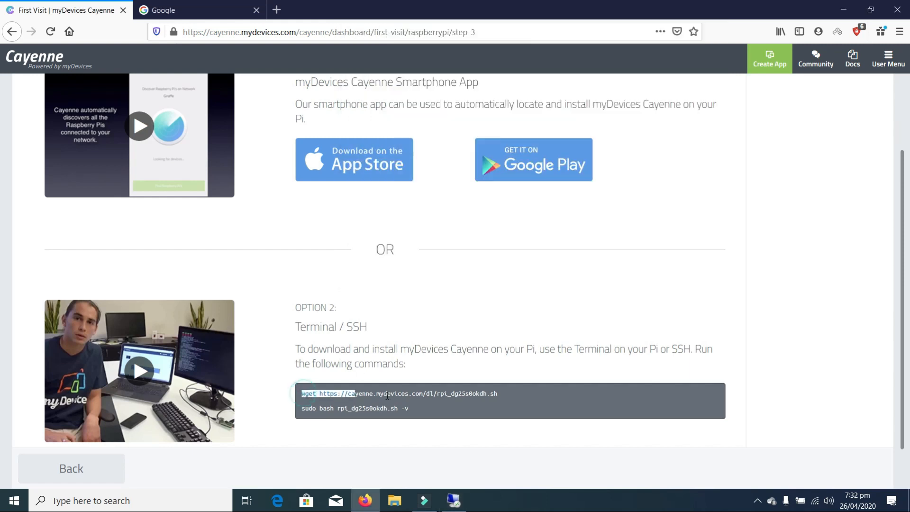
pyautogui.click(453, 501)
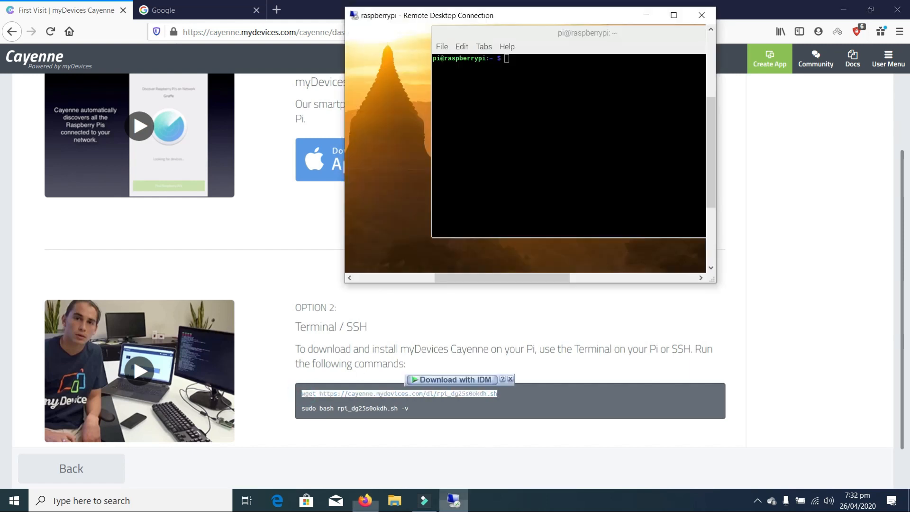
pyautogui.rightClick(533, 68)
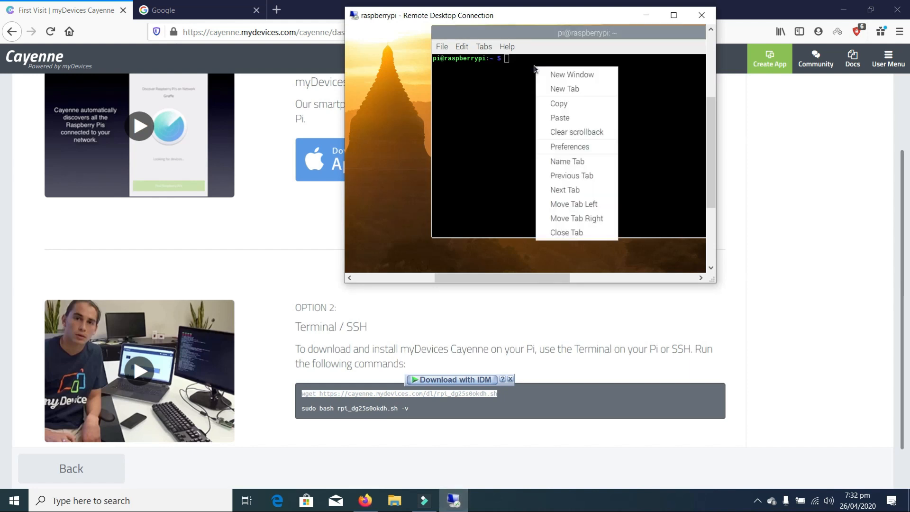
pyautogui.click(577, 132)
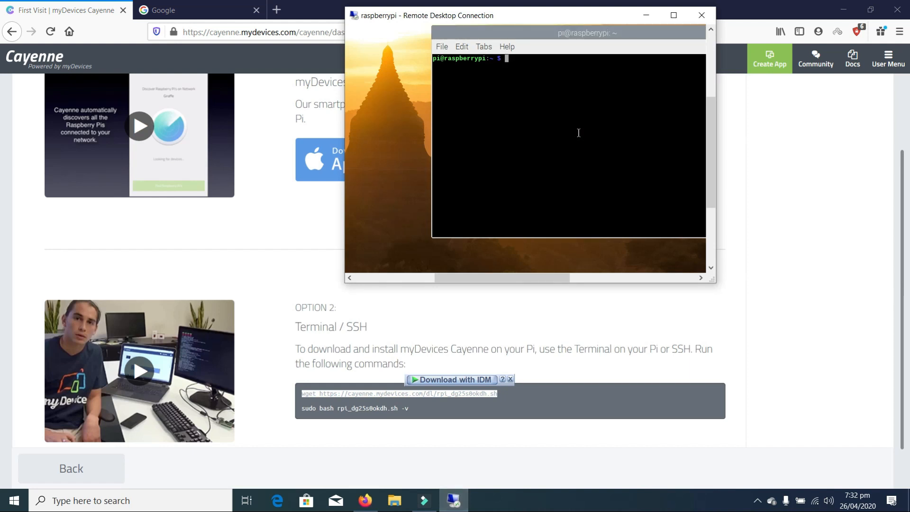
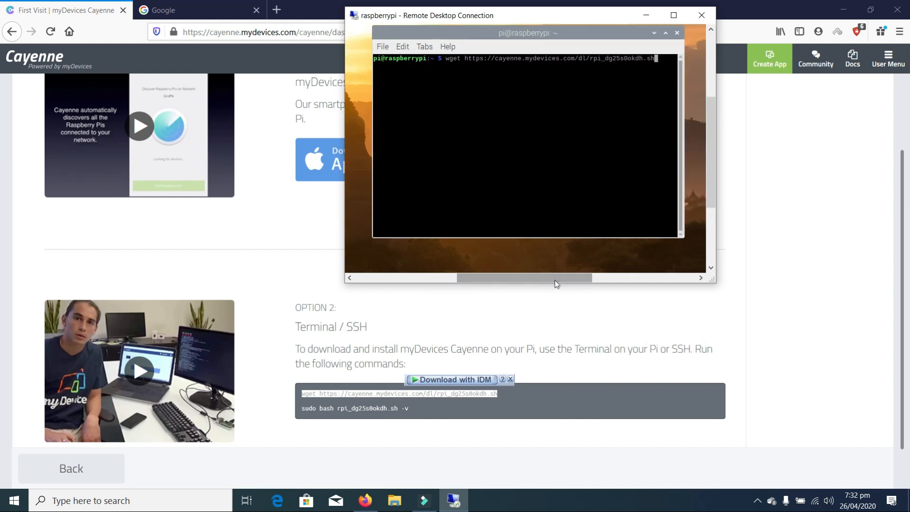
pyautogui.press('Return')
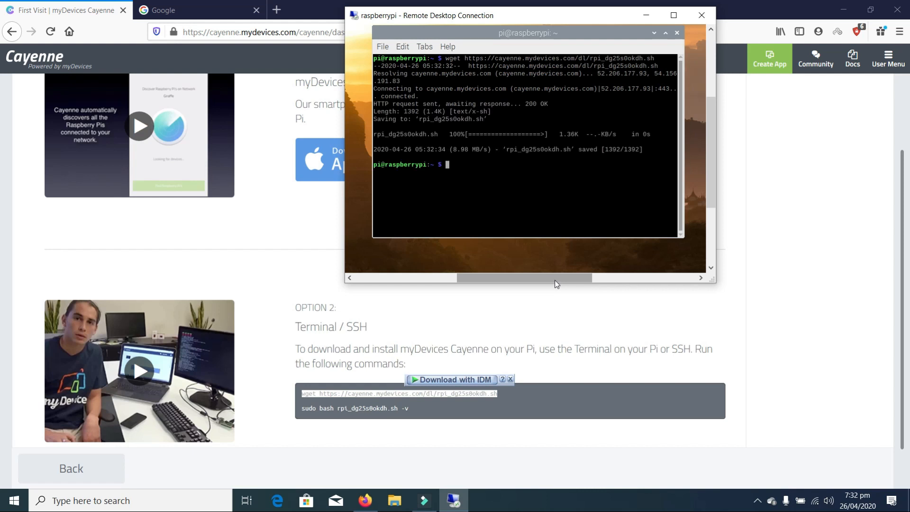
pyautogui.moveTo(333, 448)
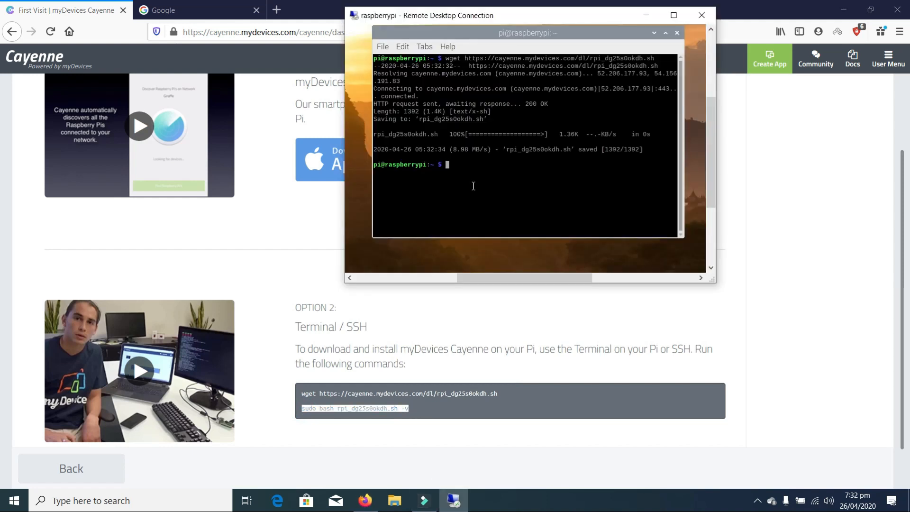
# Paste and run the sudo bash command to install the Cayenne agent on the Pi
pyautogui.rightClick(482, 183)
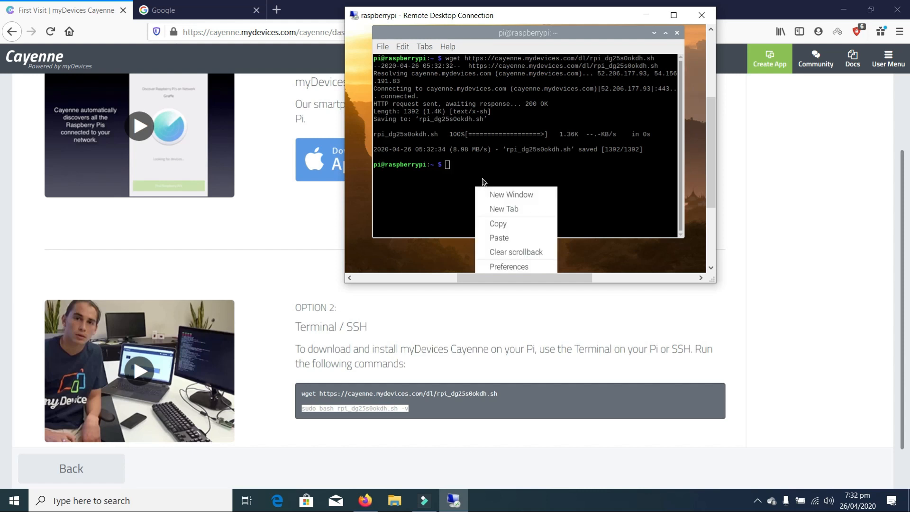
pyautogui.click(499, 237)
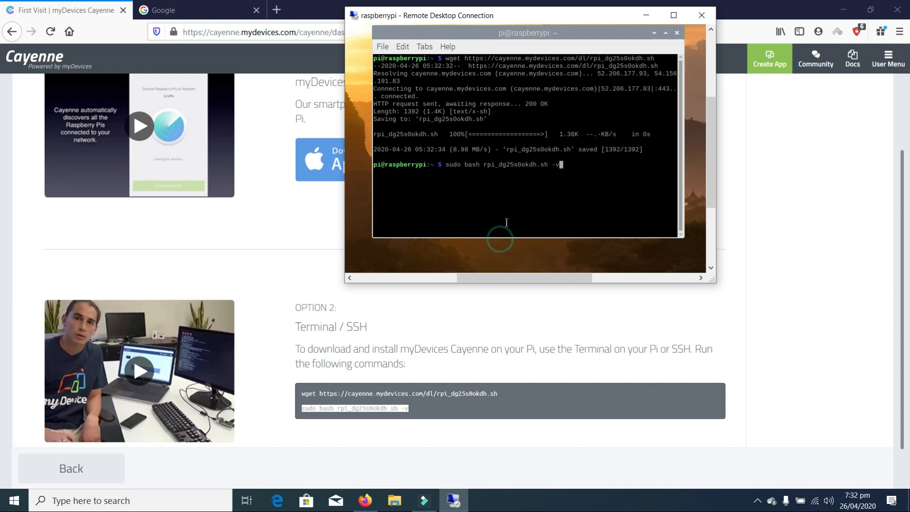
pyautogui.press('Return')
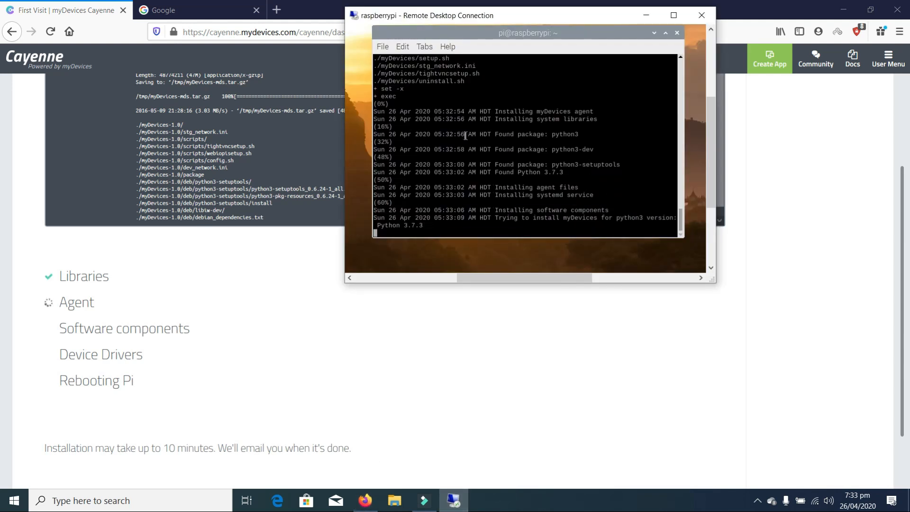
pyautogui.moveTo(273, 361)
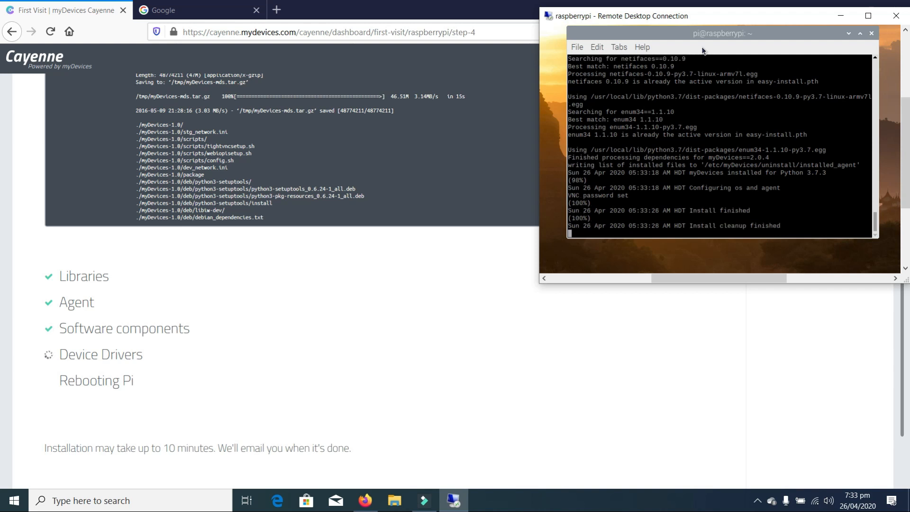
# Close the Remote Desktop session so Cayenne loads the Raspberry Pi overview dashboard
pyautogui.click(870, 34)
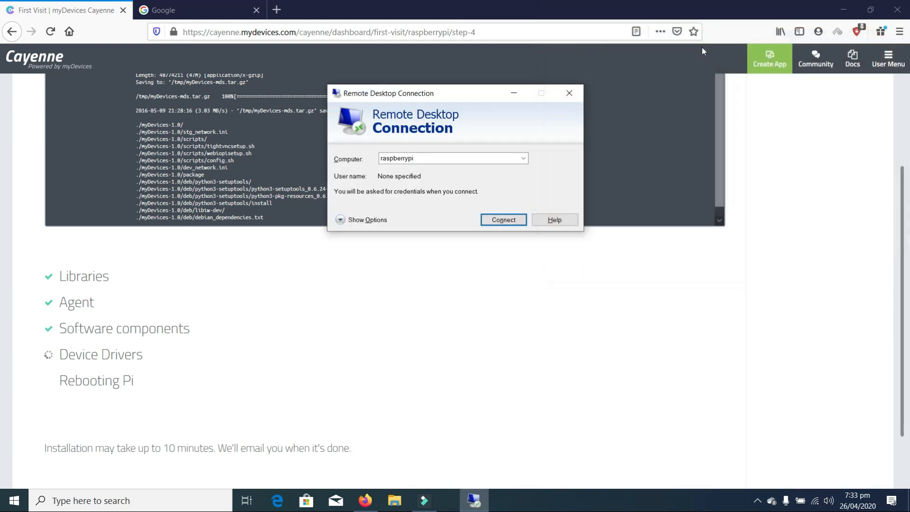
pyautogui.moveTo(175, 391)
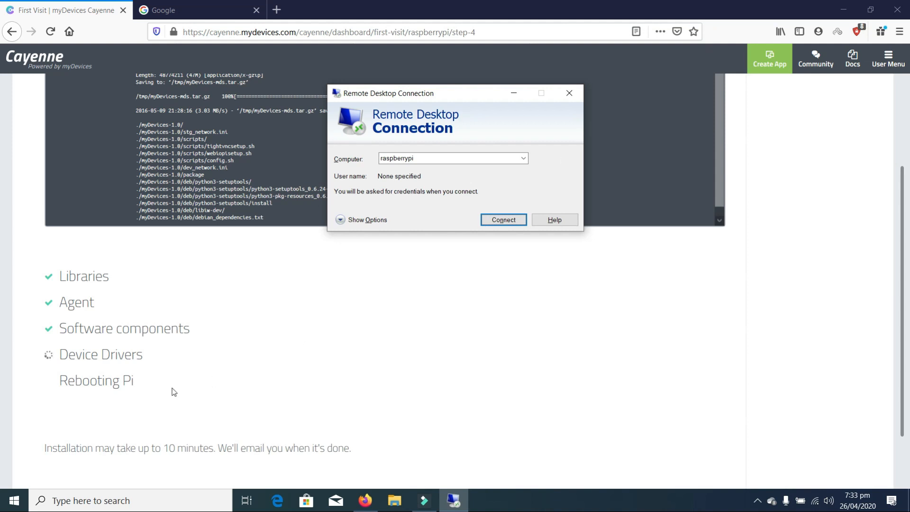
pyautogui.moveTo(155, 367)
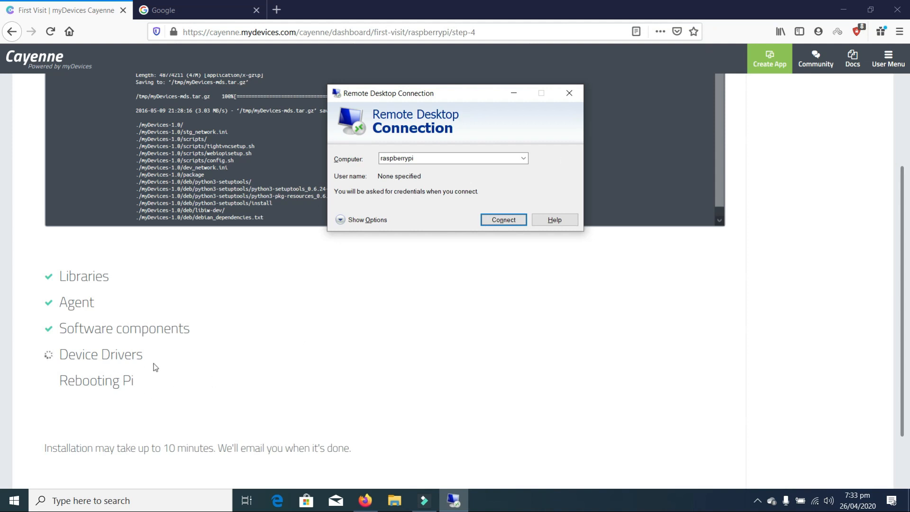
pyautogui.moveTo(407, 188)
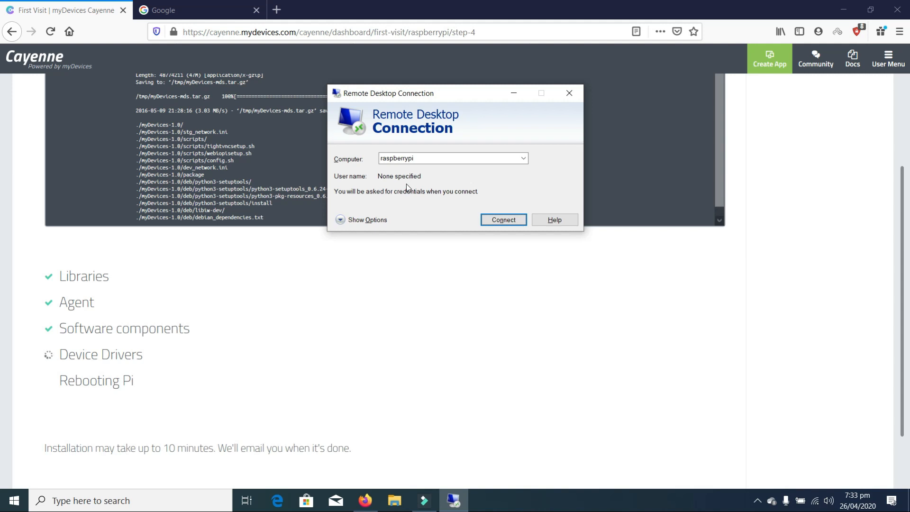
pyautogui.moveTo(350, 340)
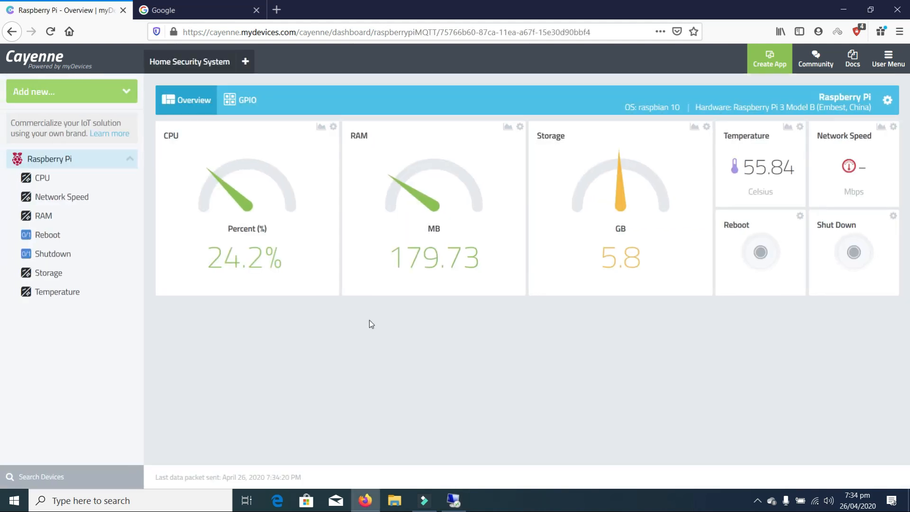
pyautogui.moveTo(231, 200)
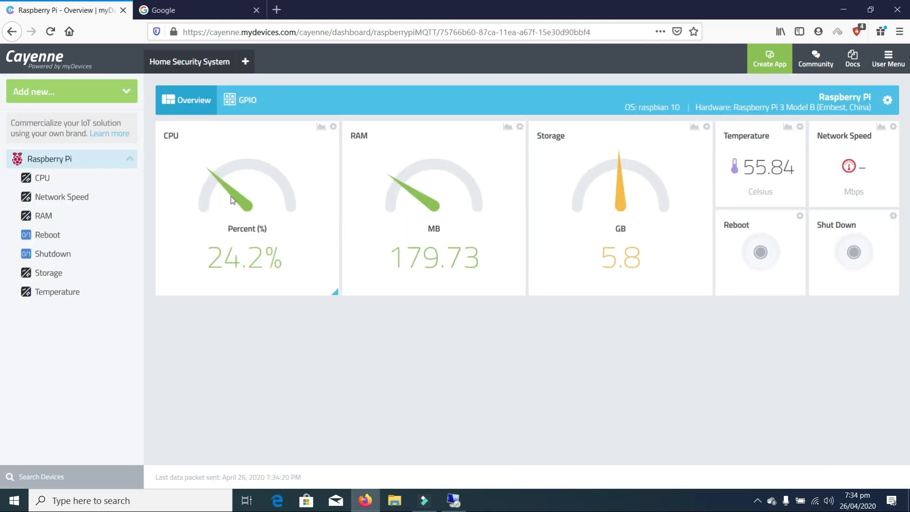
pyautogui.moveTo(221, 153)
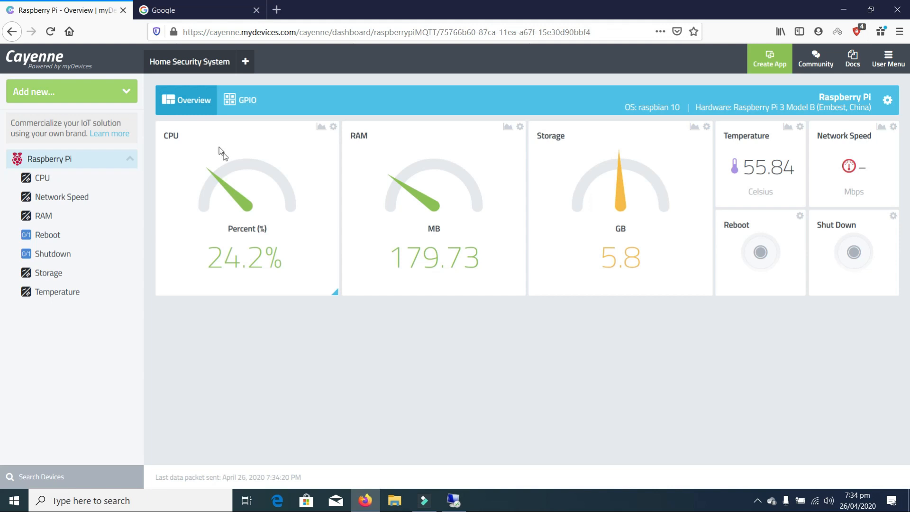
pyautogui.moveTo(238, 220)
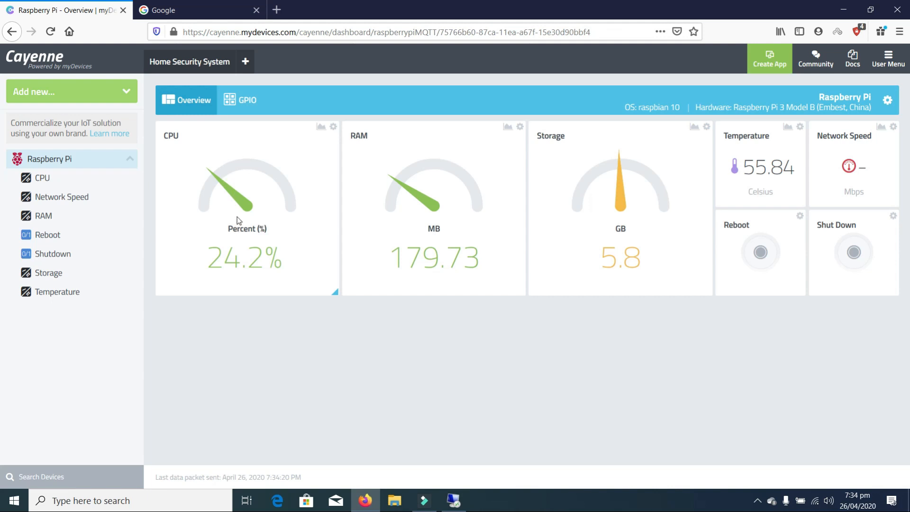
pyautogui.moveTo(606, 204)
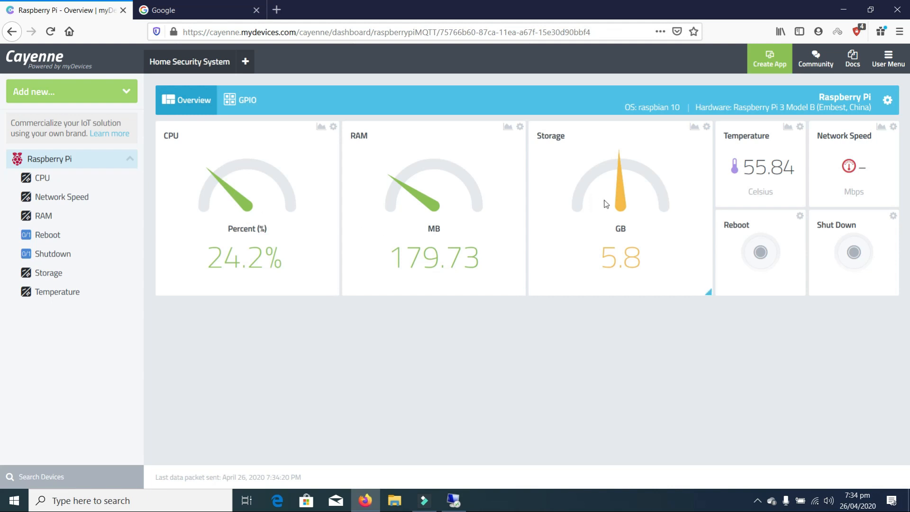
pyautogui.moveTo(759, 172)
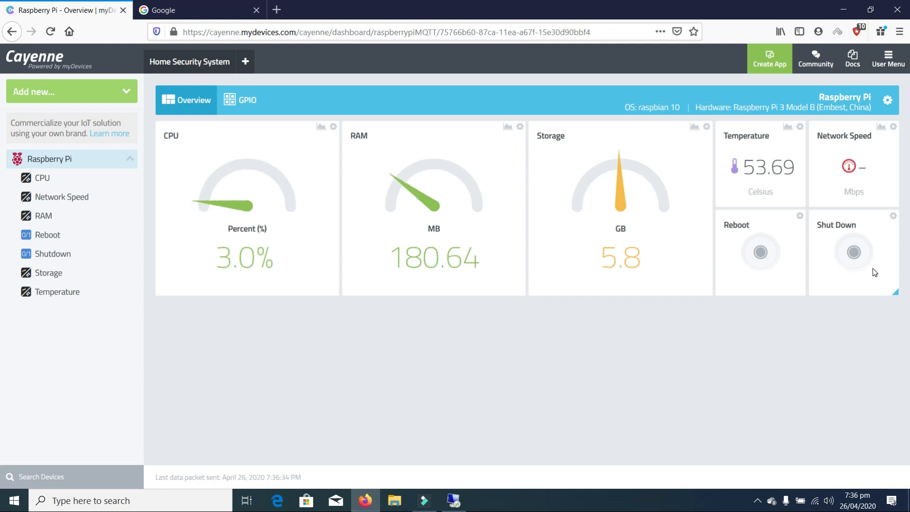
pyautogui.moveTo(247, 192)
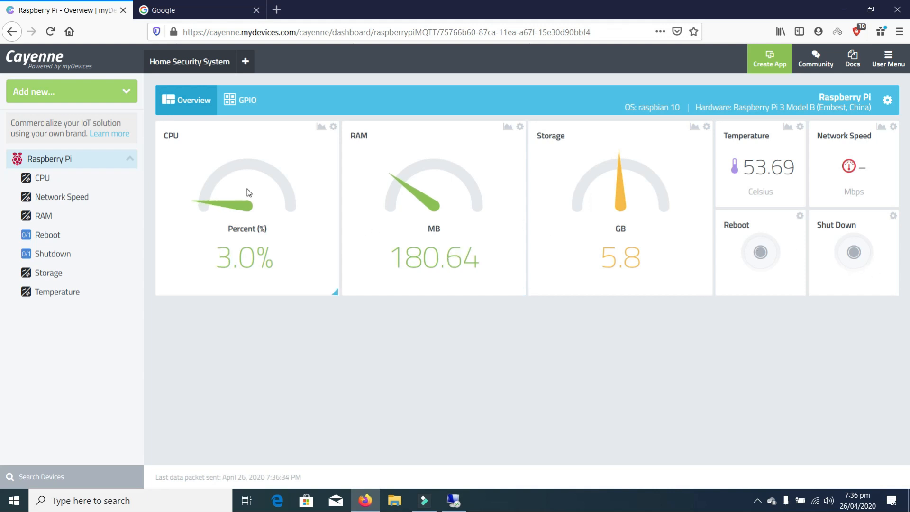
pyautogui.moveTo(114, 105)
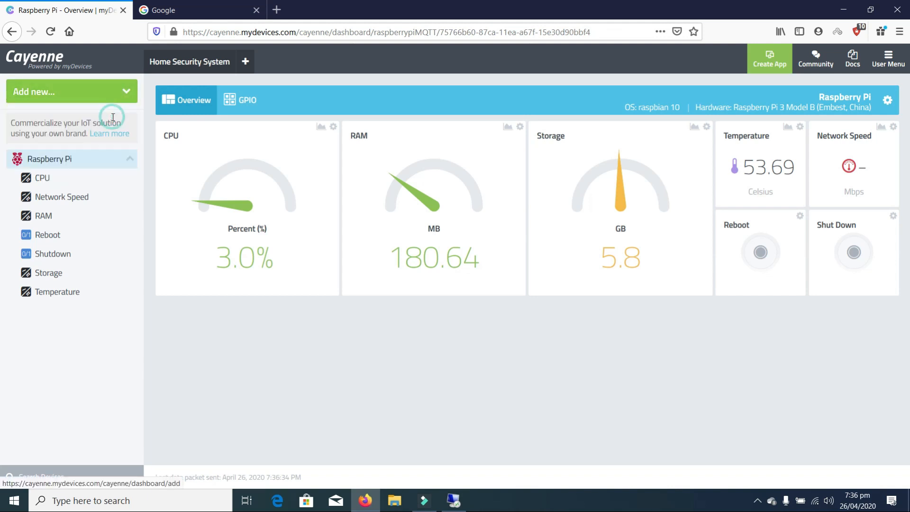
# Start adding a new device and pick the Motion sensor from the Sensors category
pyautogui.click(66, 92)
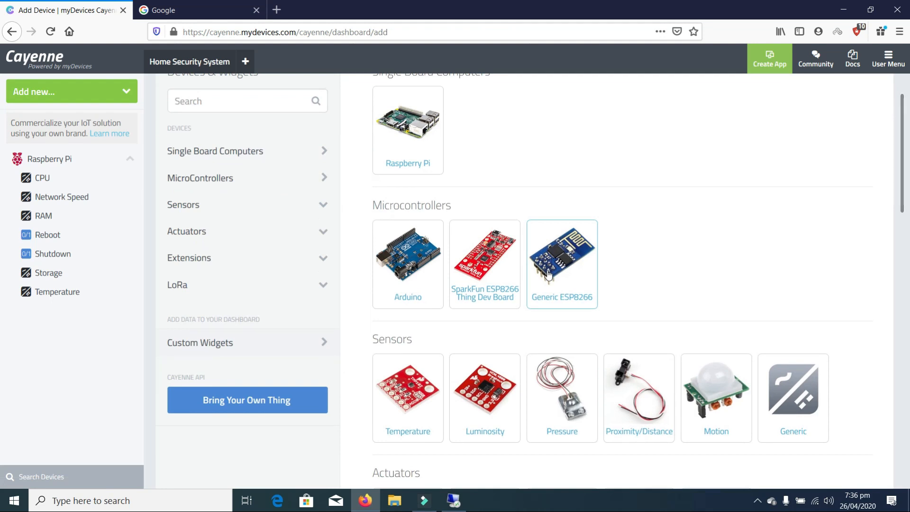
pyautogui.scroll(-3)
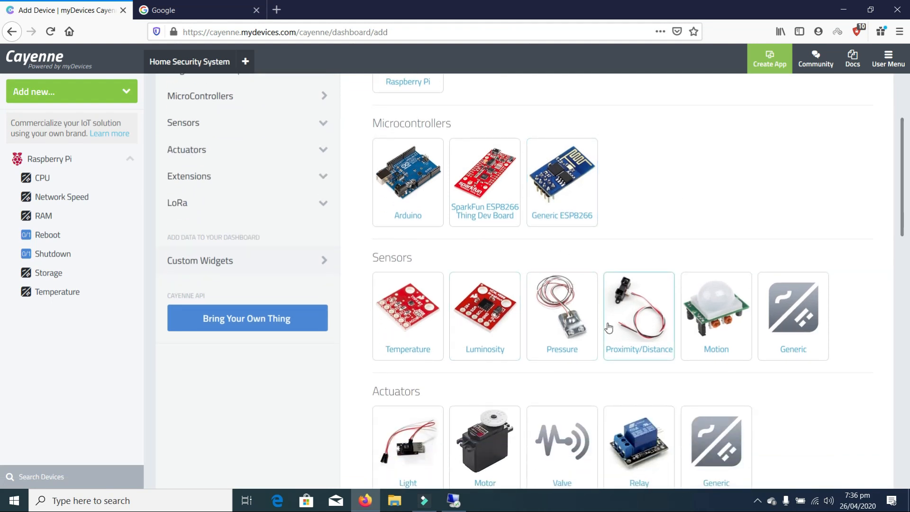
pyautogui.scroll(-3)
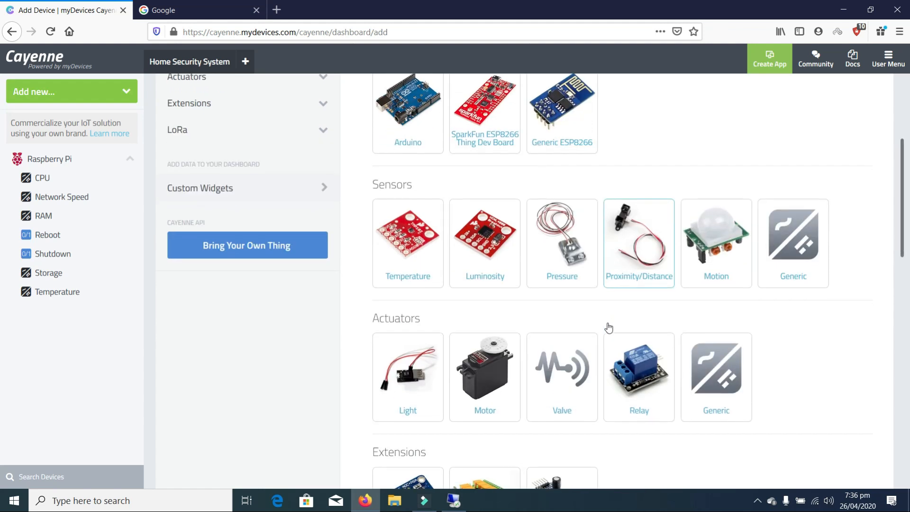
pyautogui.scroll(-3)
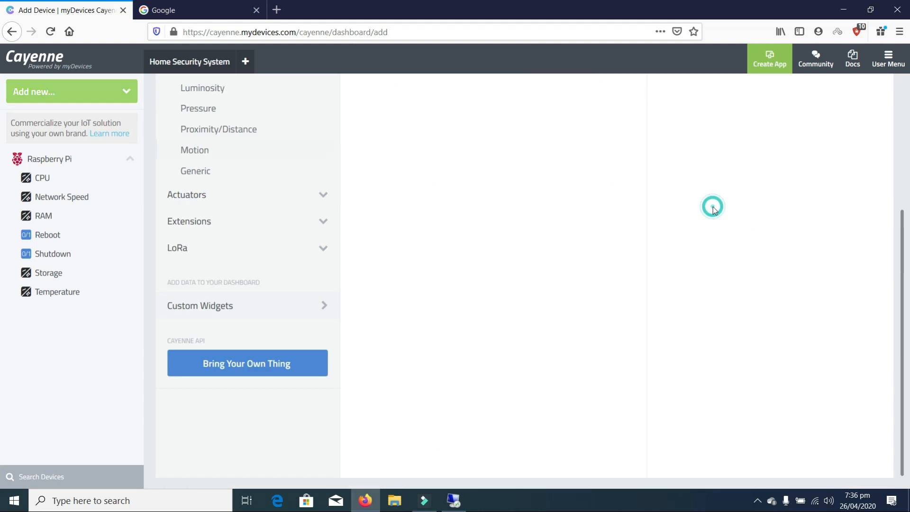
pyautogui.click(194, 150)
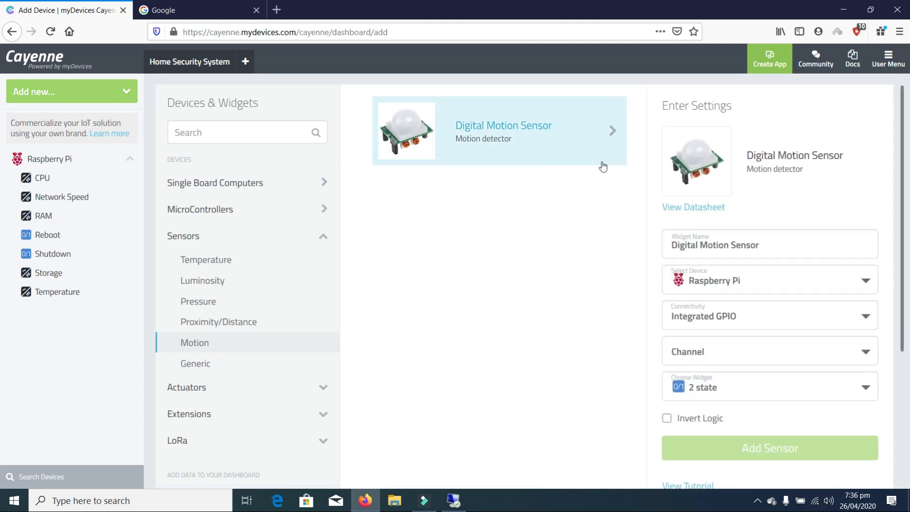
pyautogui.moveTo(748, 321)
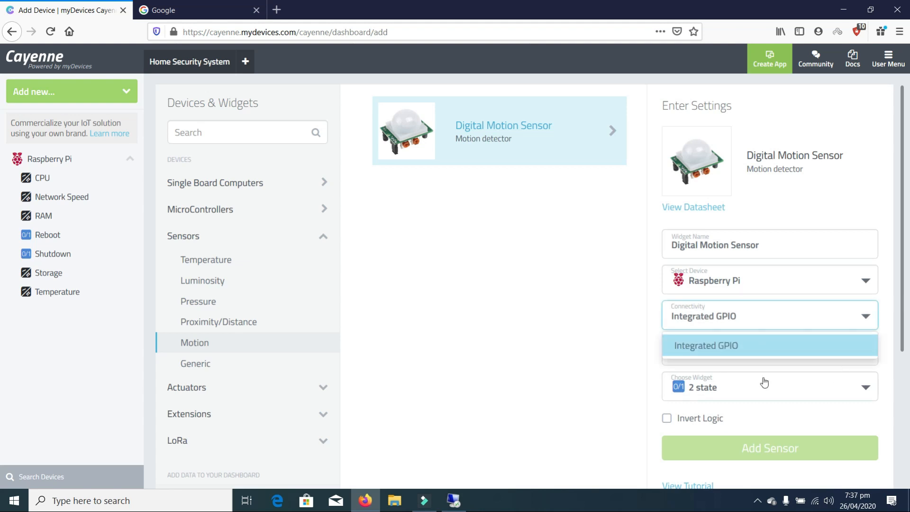
# Set the motion sensor's connectivity to Integrated GPIO on Channel 7
pyautogui.scroll(-3)
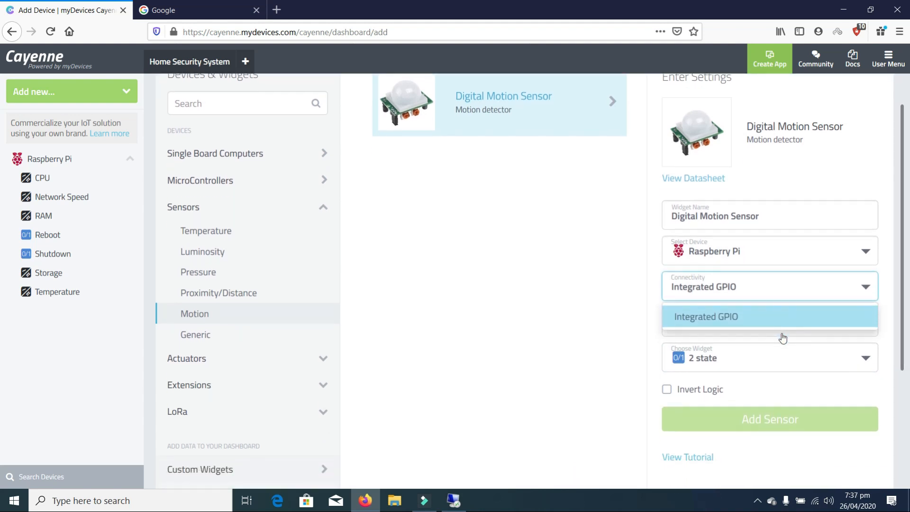
pyautogui.click(768, 322)
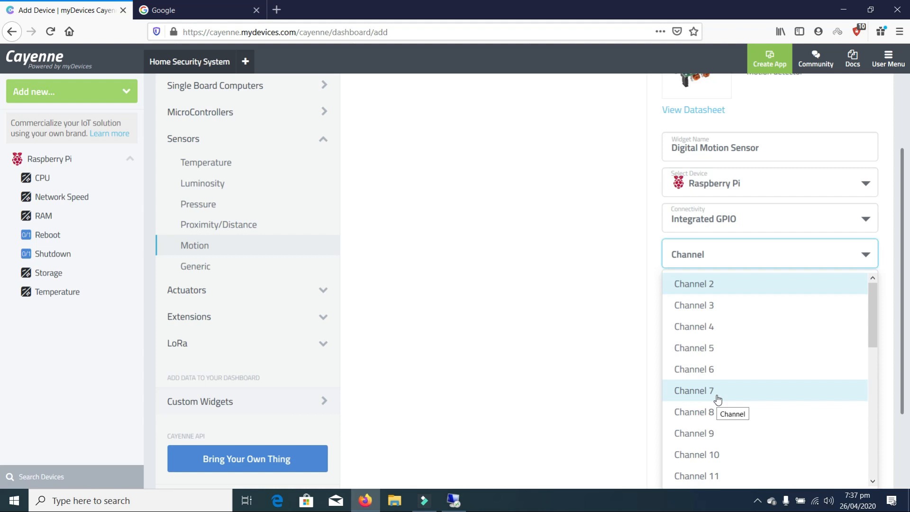
pyautogui.click(693, 389)
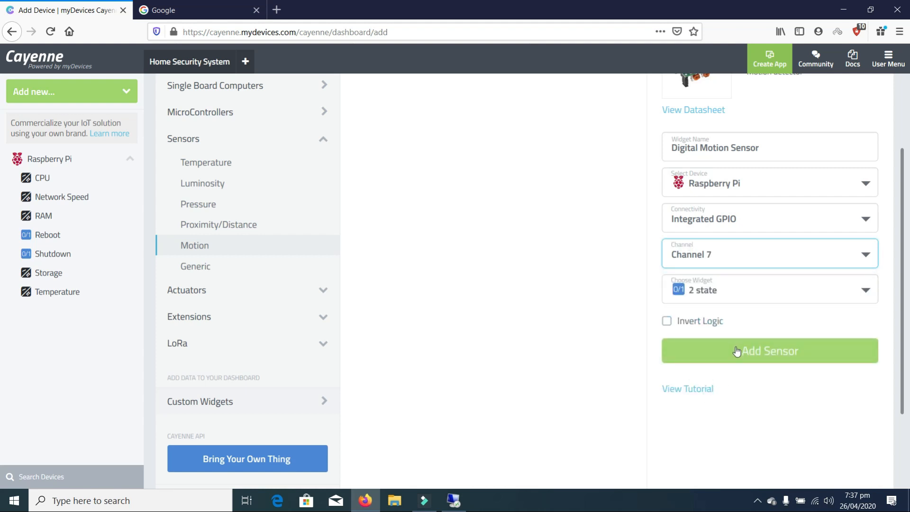
# Add the Digital Motion Sensor widget to the dashboard and start a new trigger from it
pyautogui.click(768, 351)
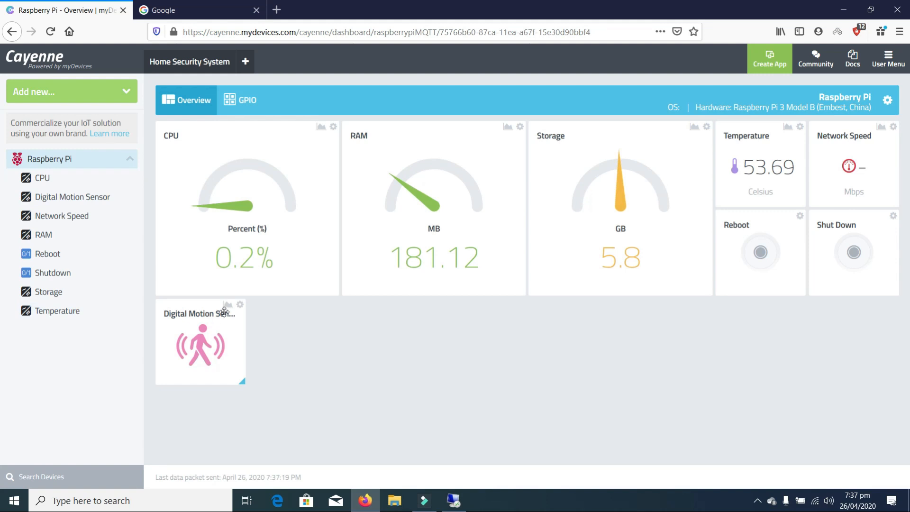
pyautogui.click(240, 304)
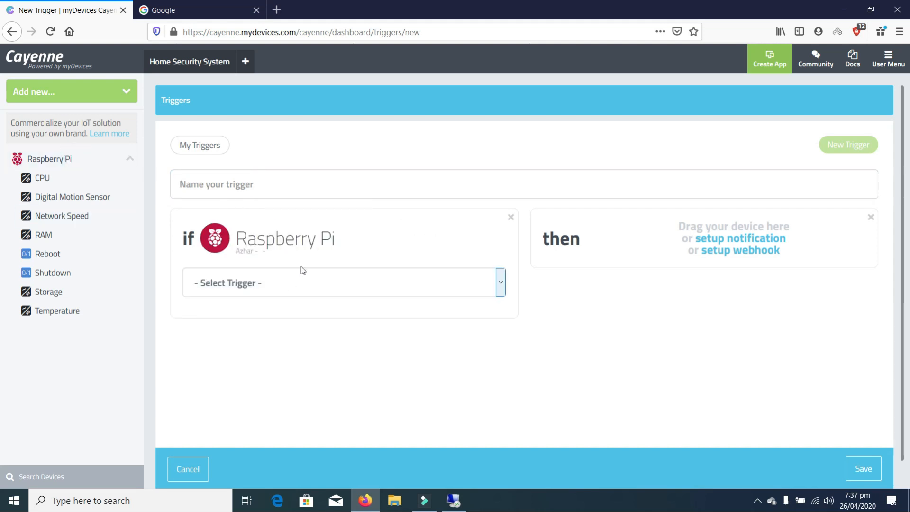
pyautogui.moveTo(393, 273)
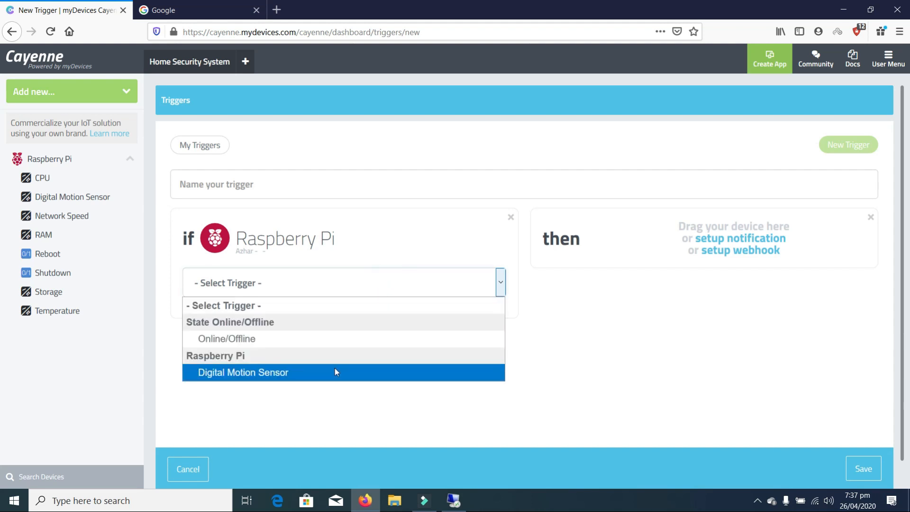
# Fire the trigger when the Digital Motion Sensor reads On (1), with a notification as its action
pyautogui.click(335, 371)
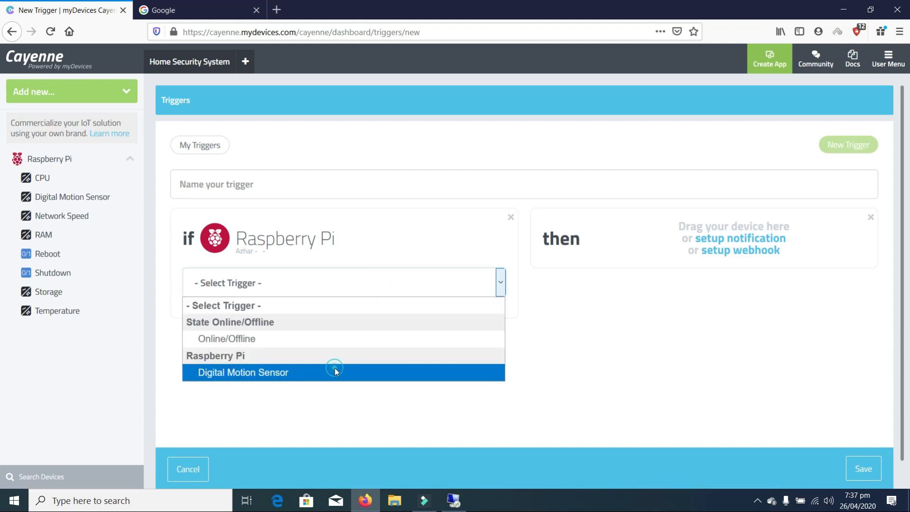
pyautogui.click(242, 371)
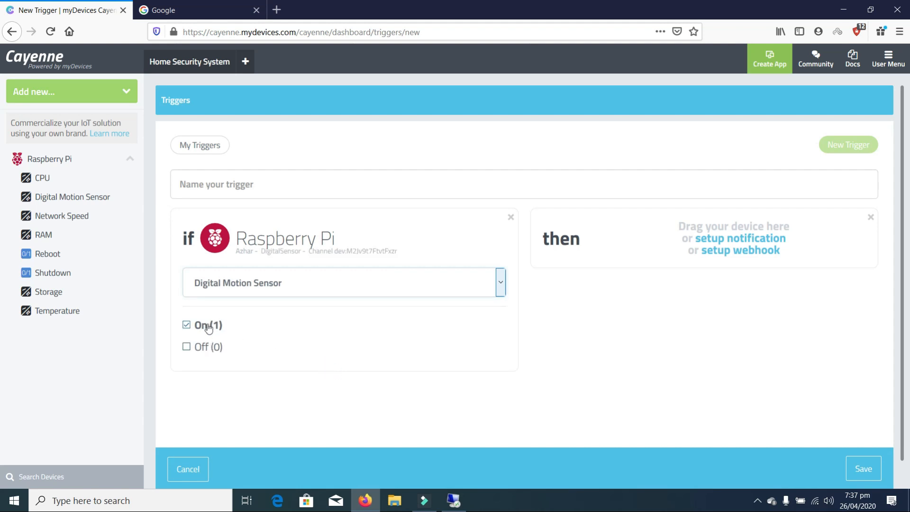
pyautogui.moveTo(716, 244)
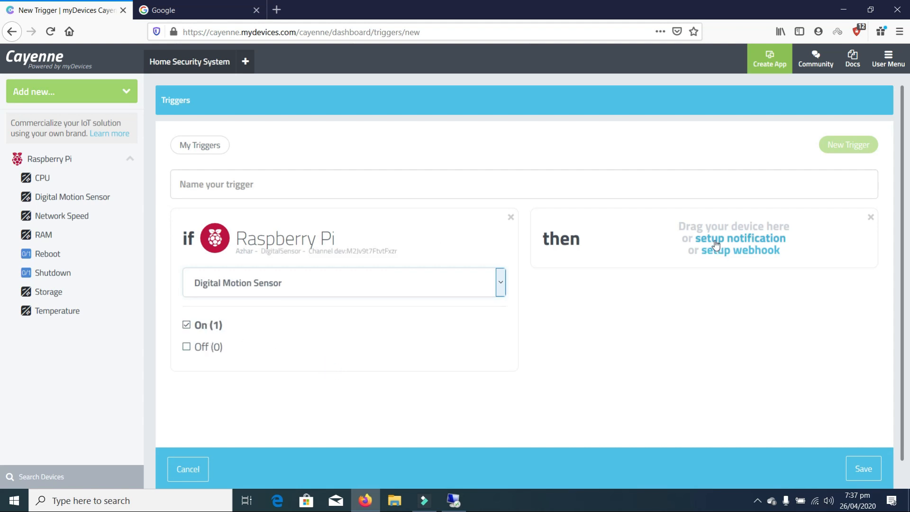
pyautogui.moveTo(719, 250)
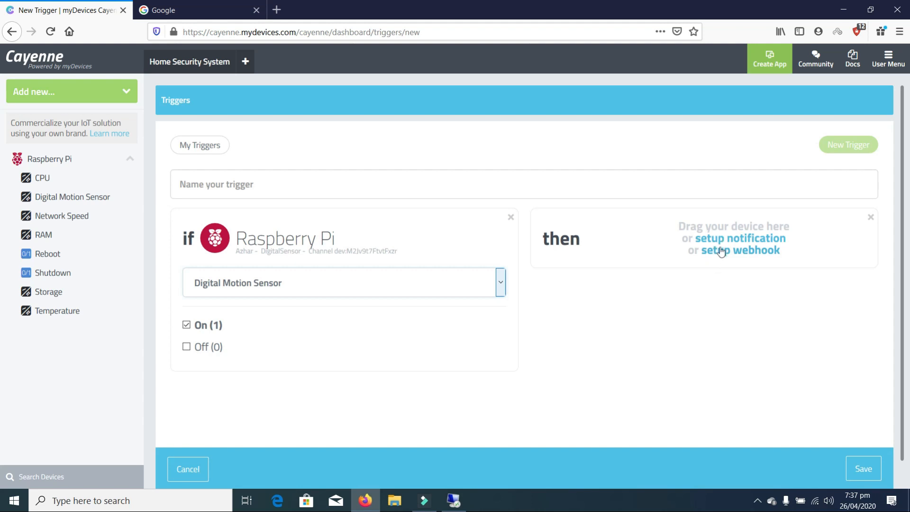
pyautogui.moveTo(726, 241)
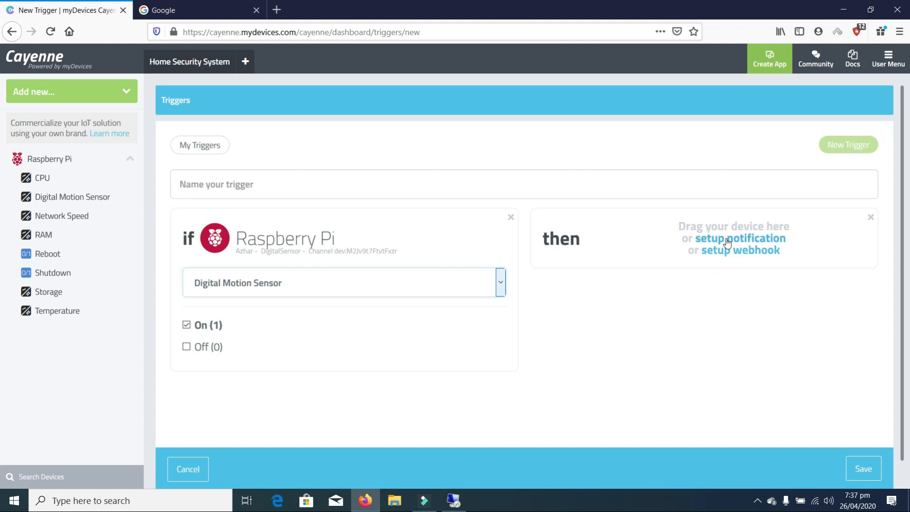
pyautogui.click(740, 238)
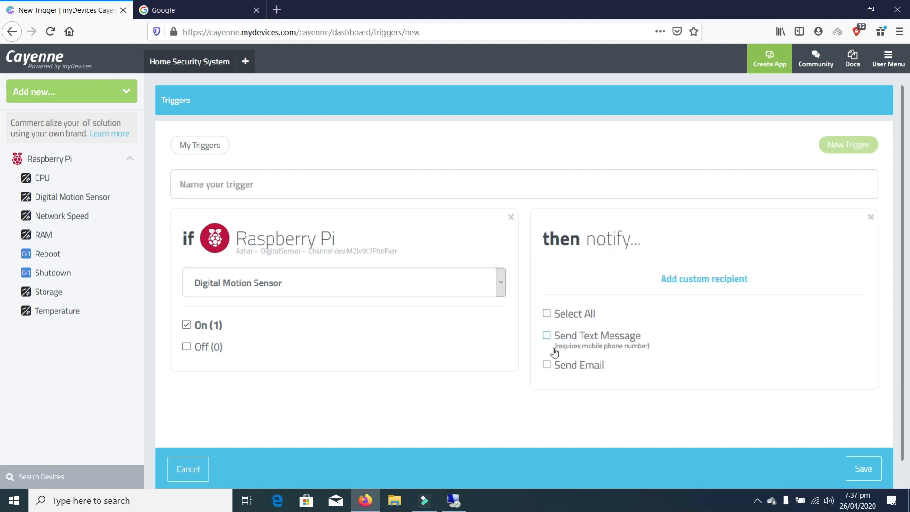